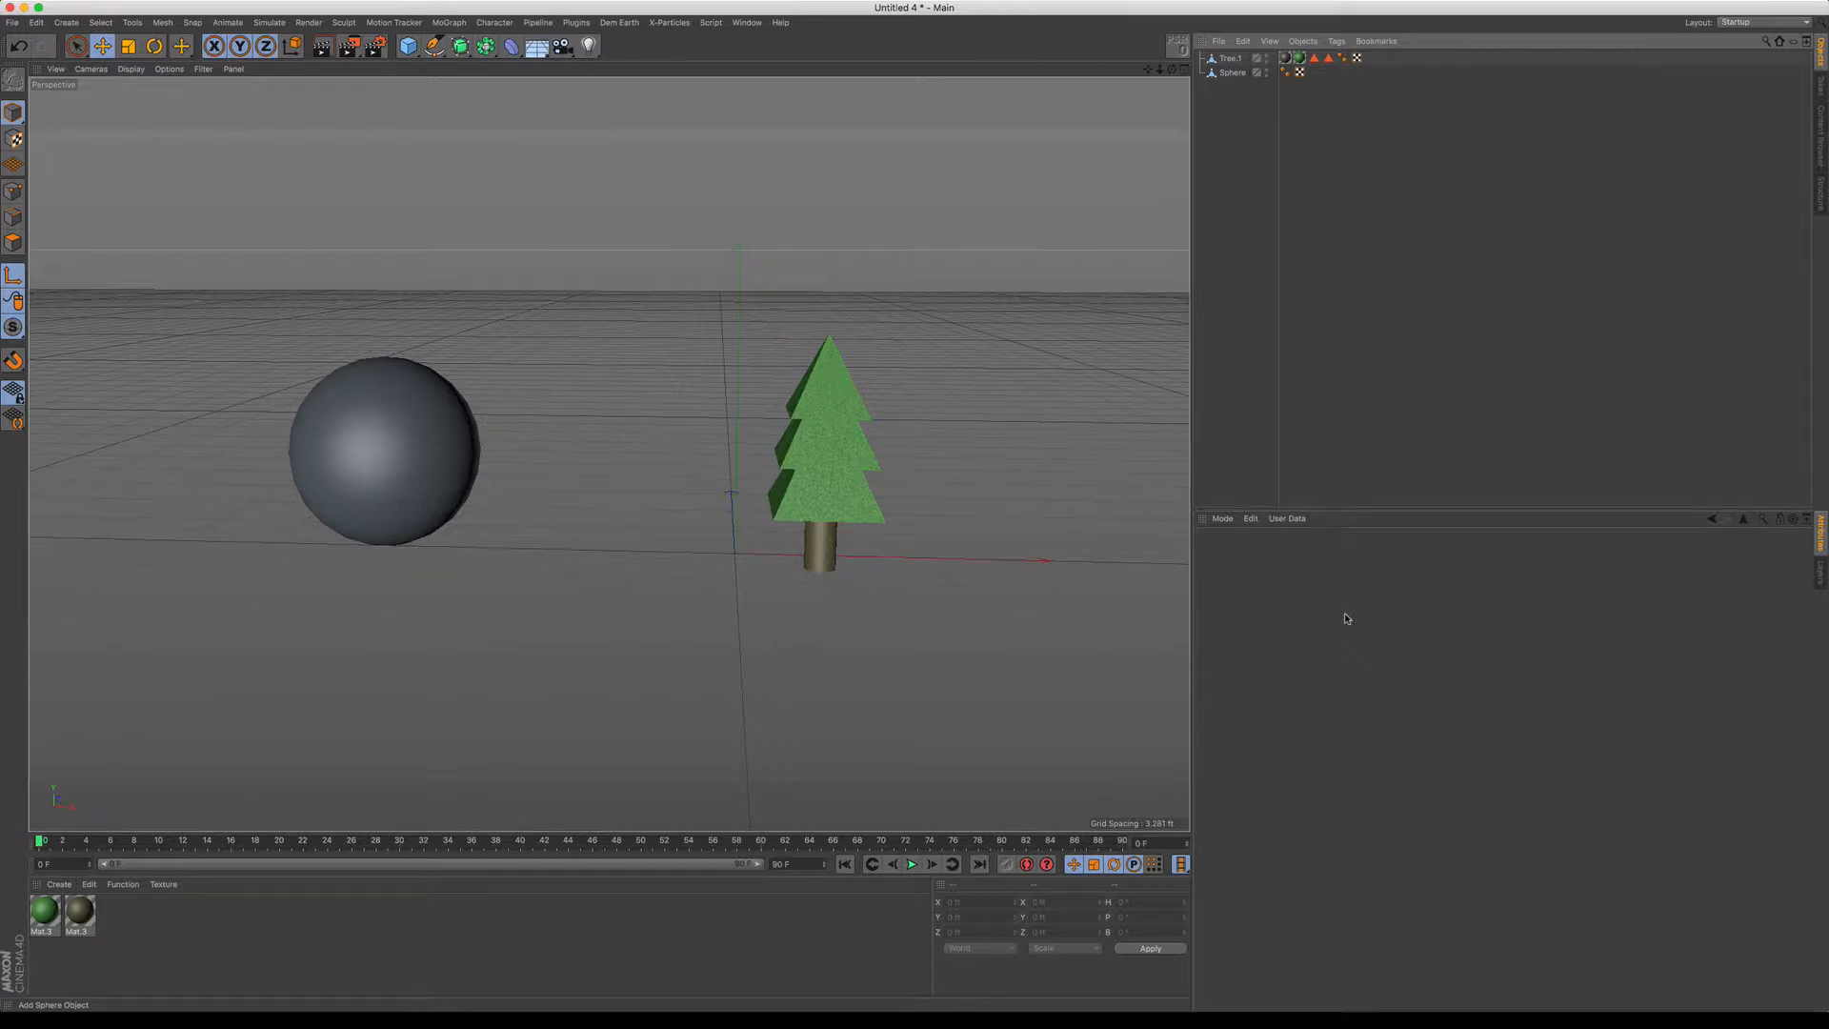
mouse_move(997, 411)
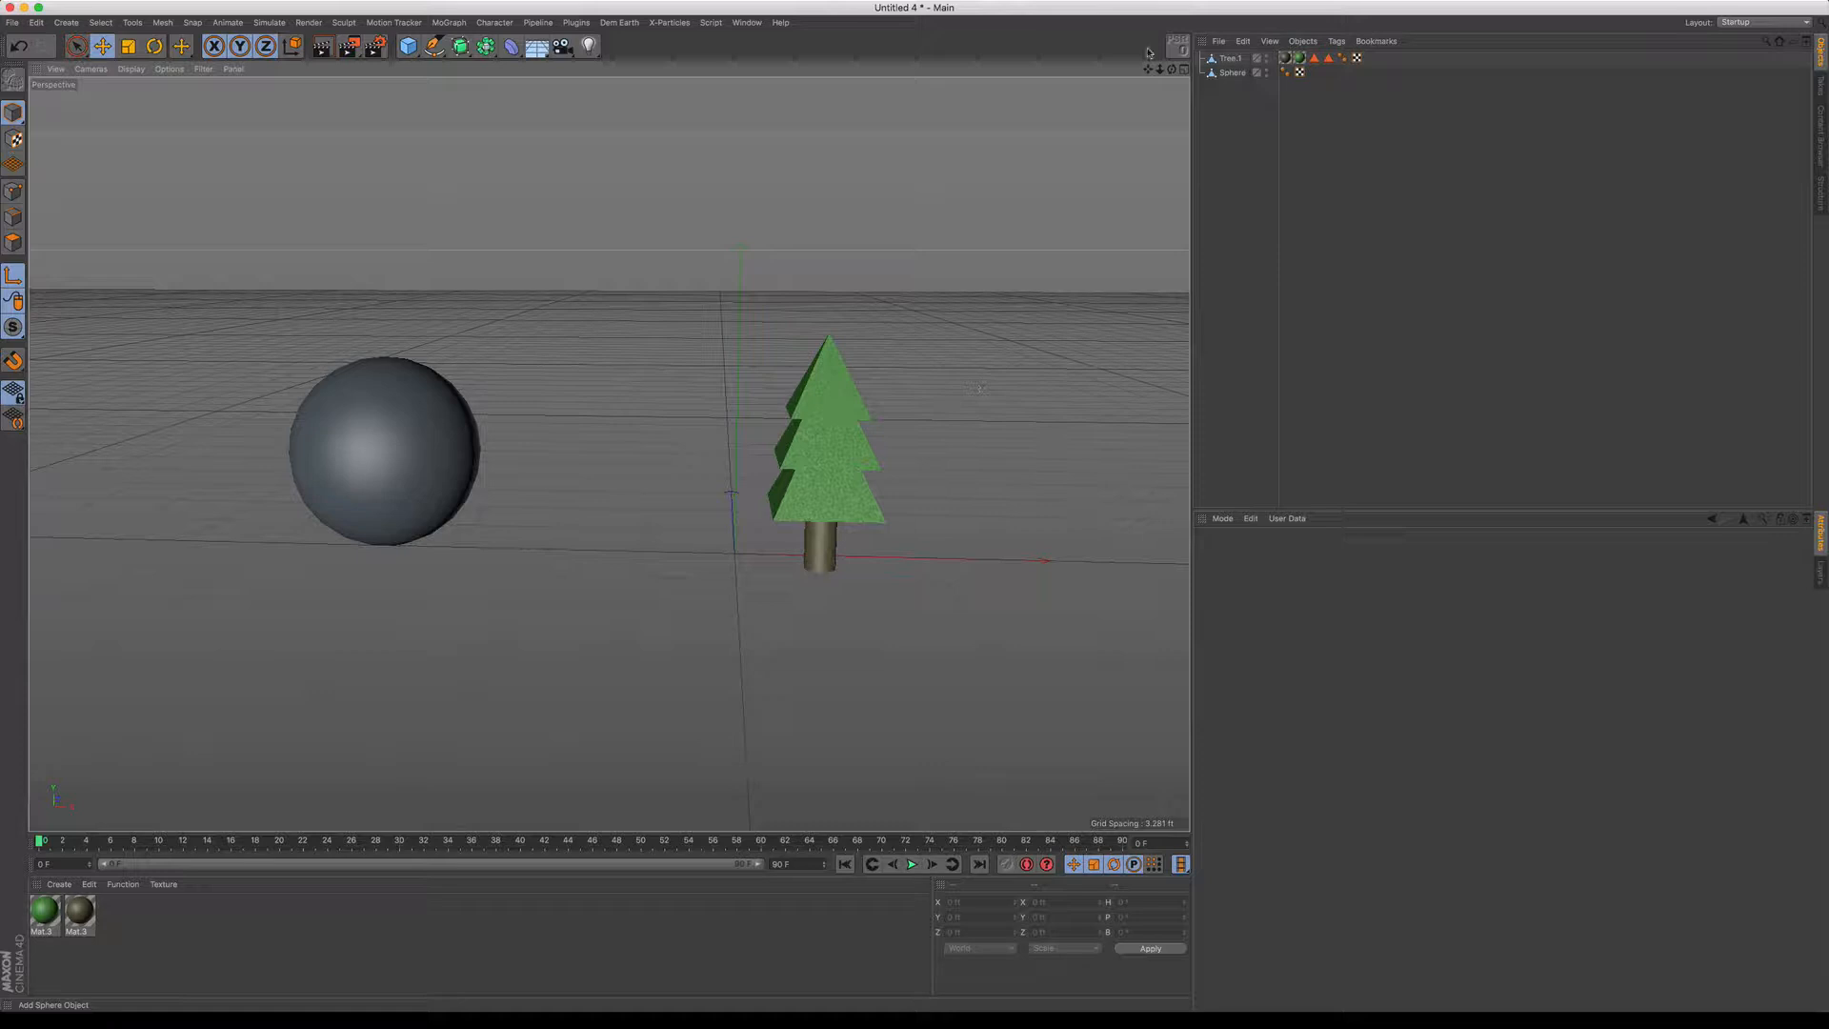
- Compare the tree and sphere axes, drag the tree's axis toward the tree and test-rotate it
left_click(1227, 58)
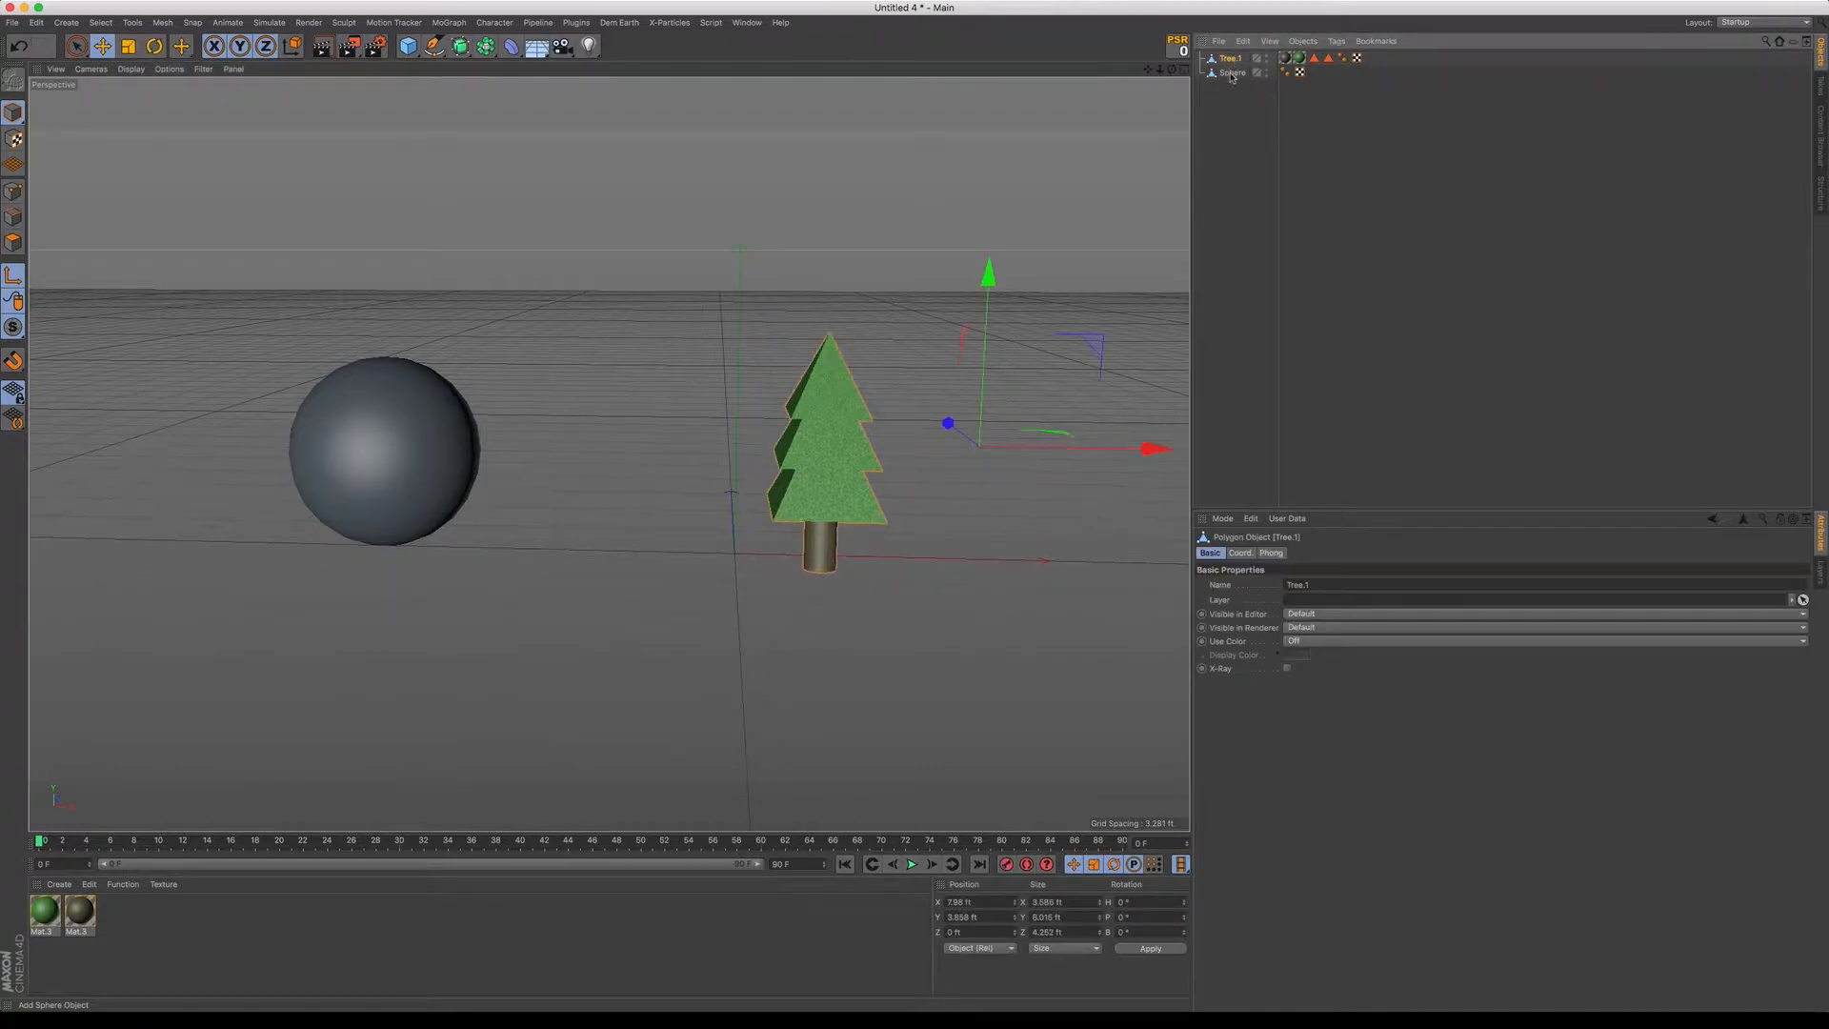
left_click(1231, 72)
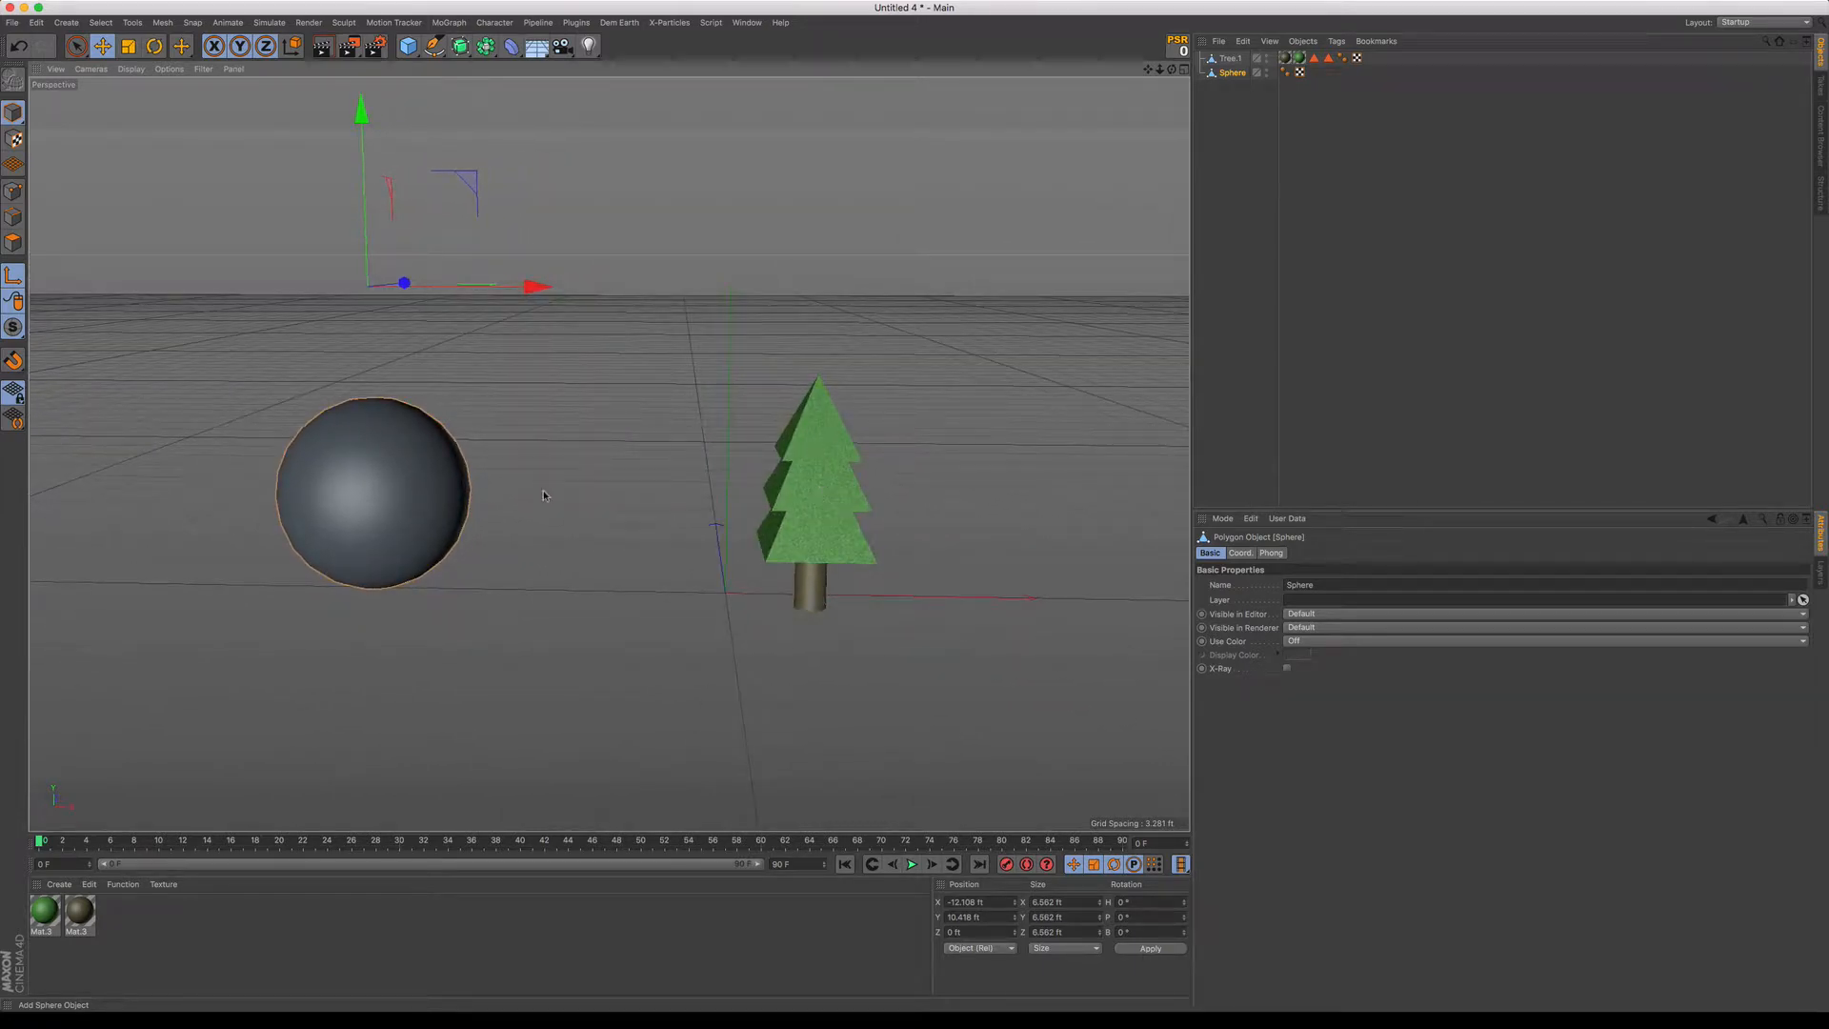
left_click(1232, 58)
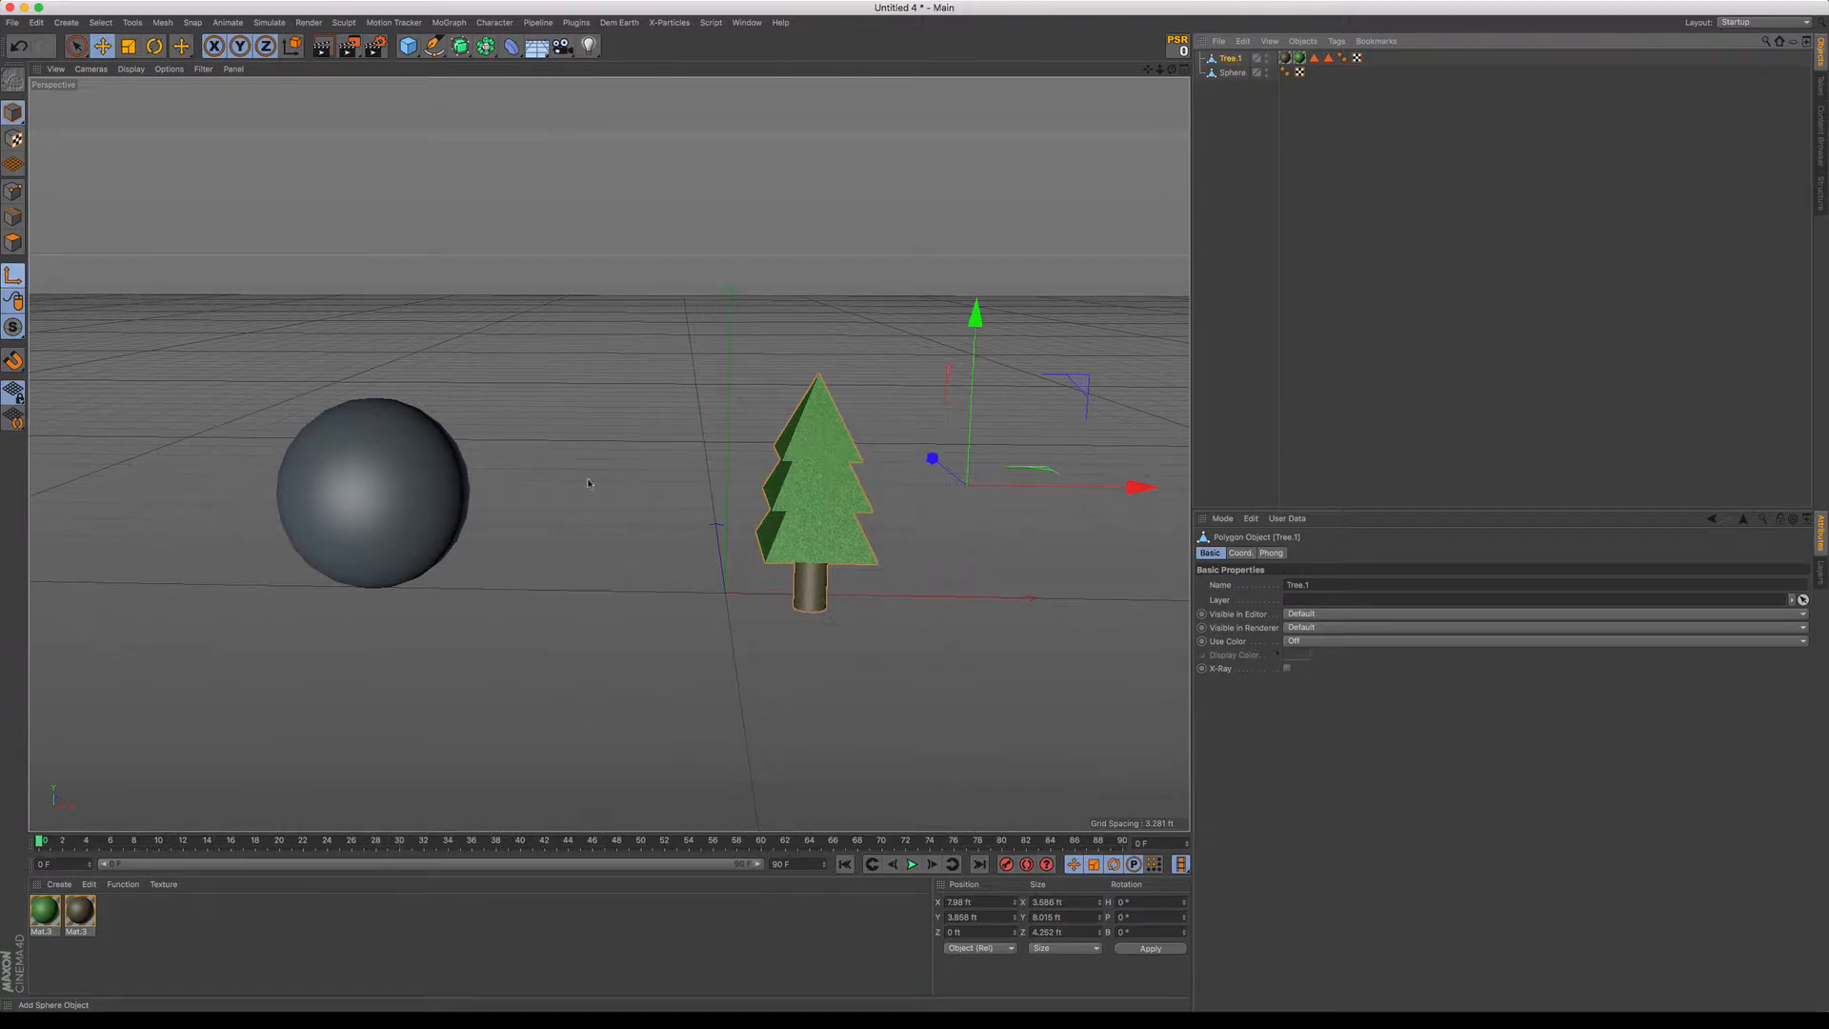
left_click_drag(1148, 487, 992, 486)
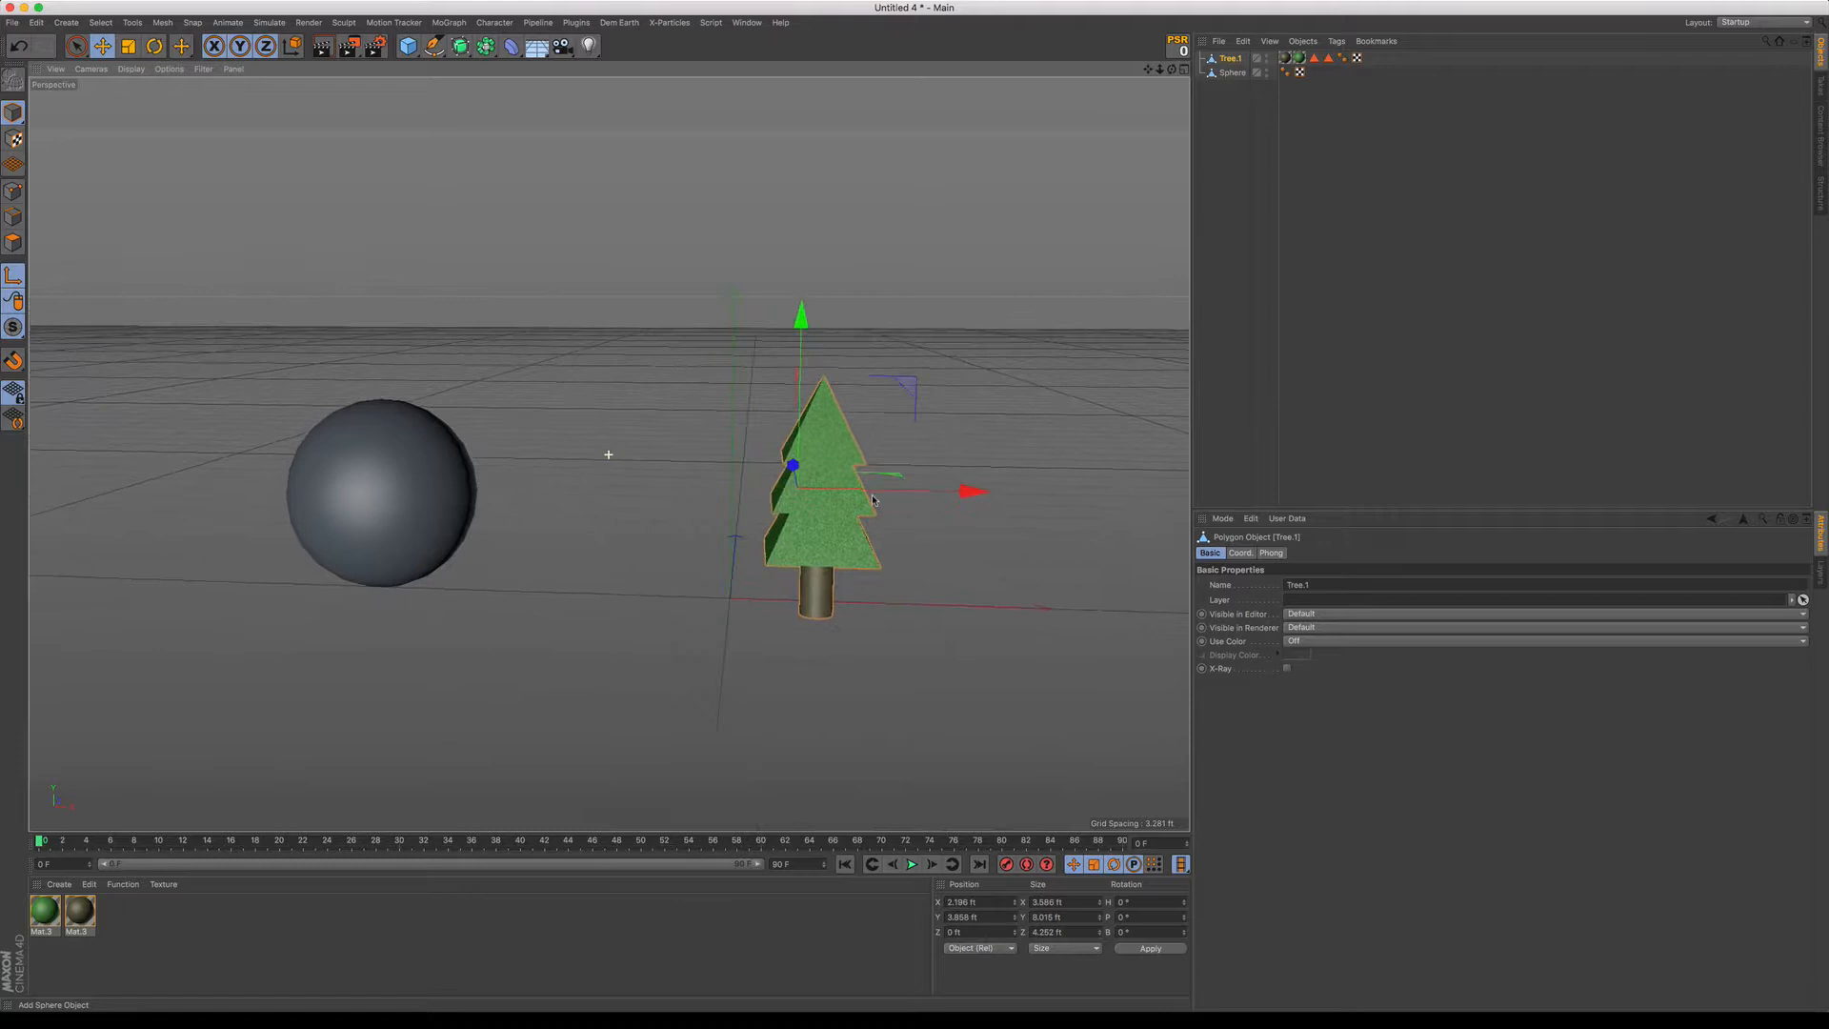
left_click_drag(967, 491, 980, 493)
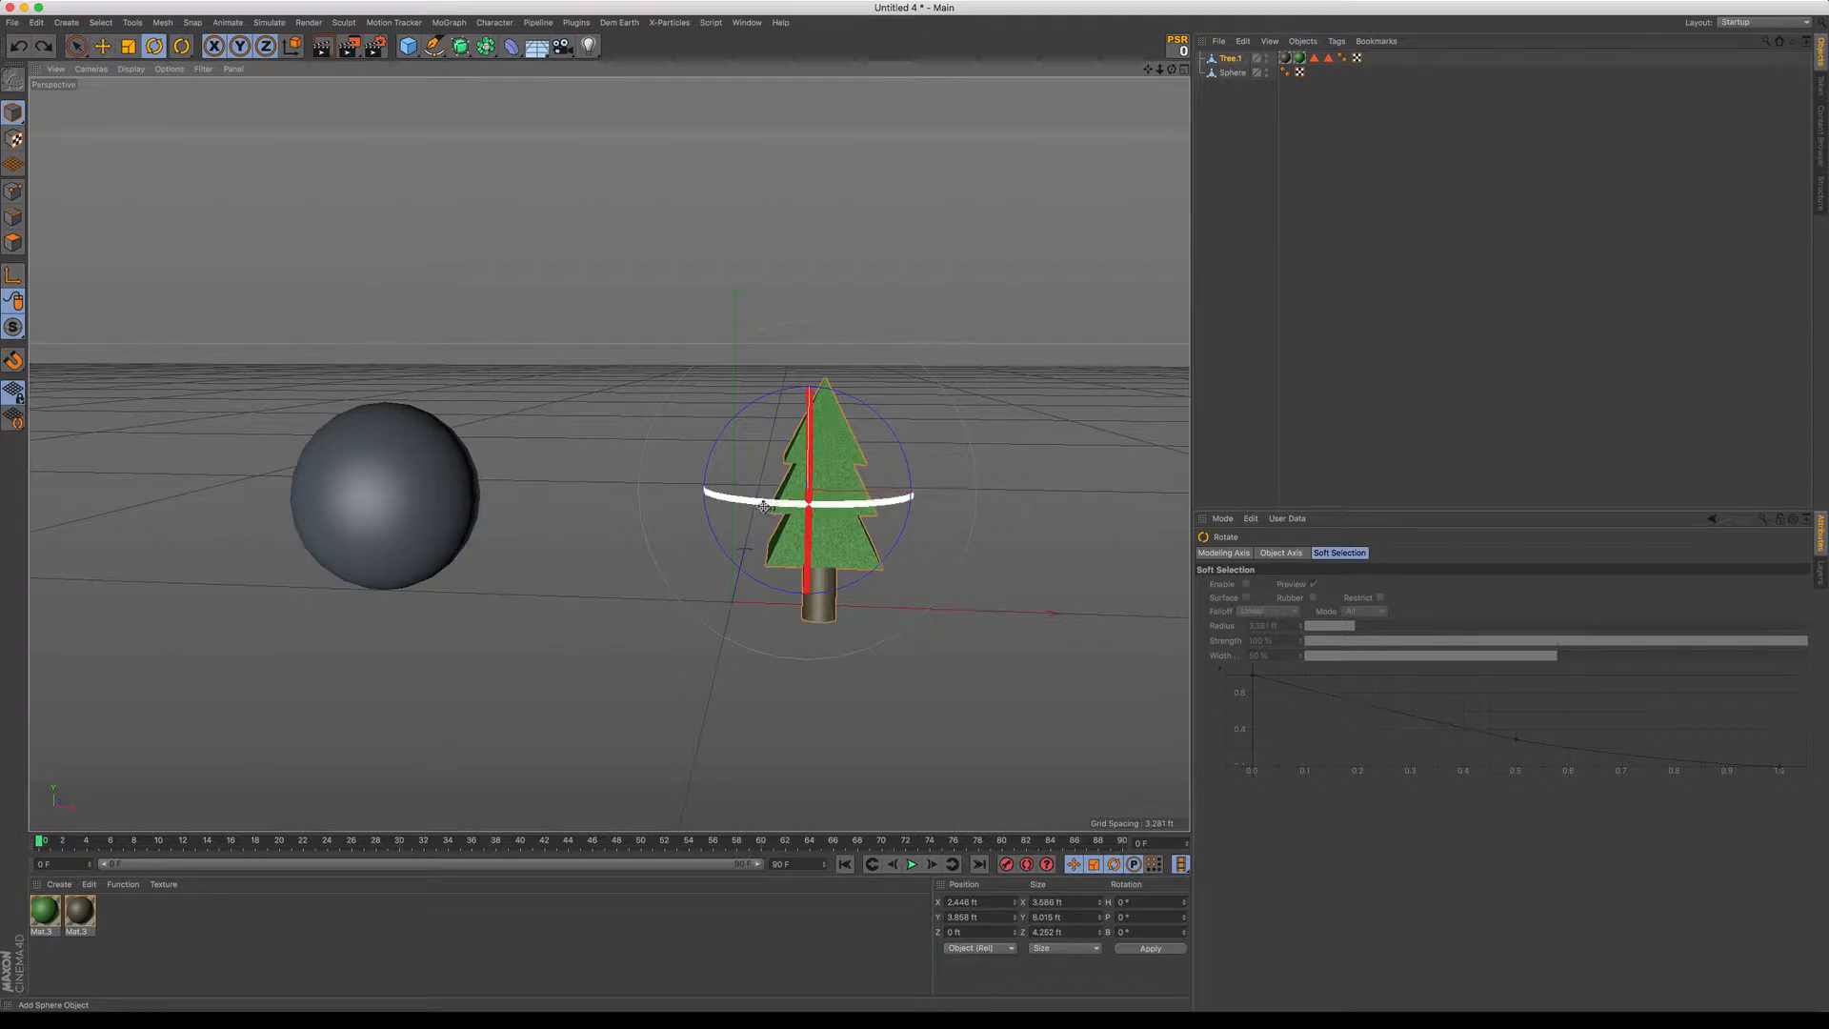
left_click_drag(804, 495, 747, 494)
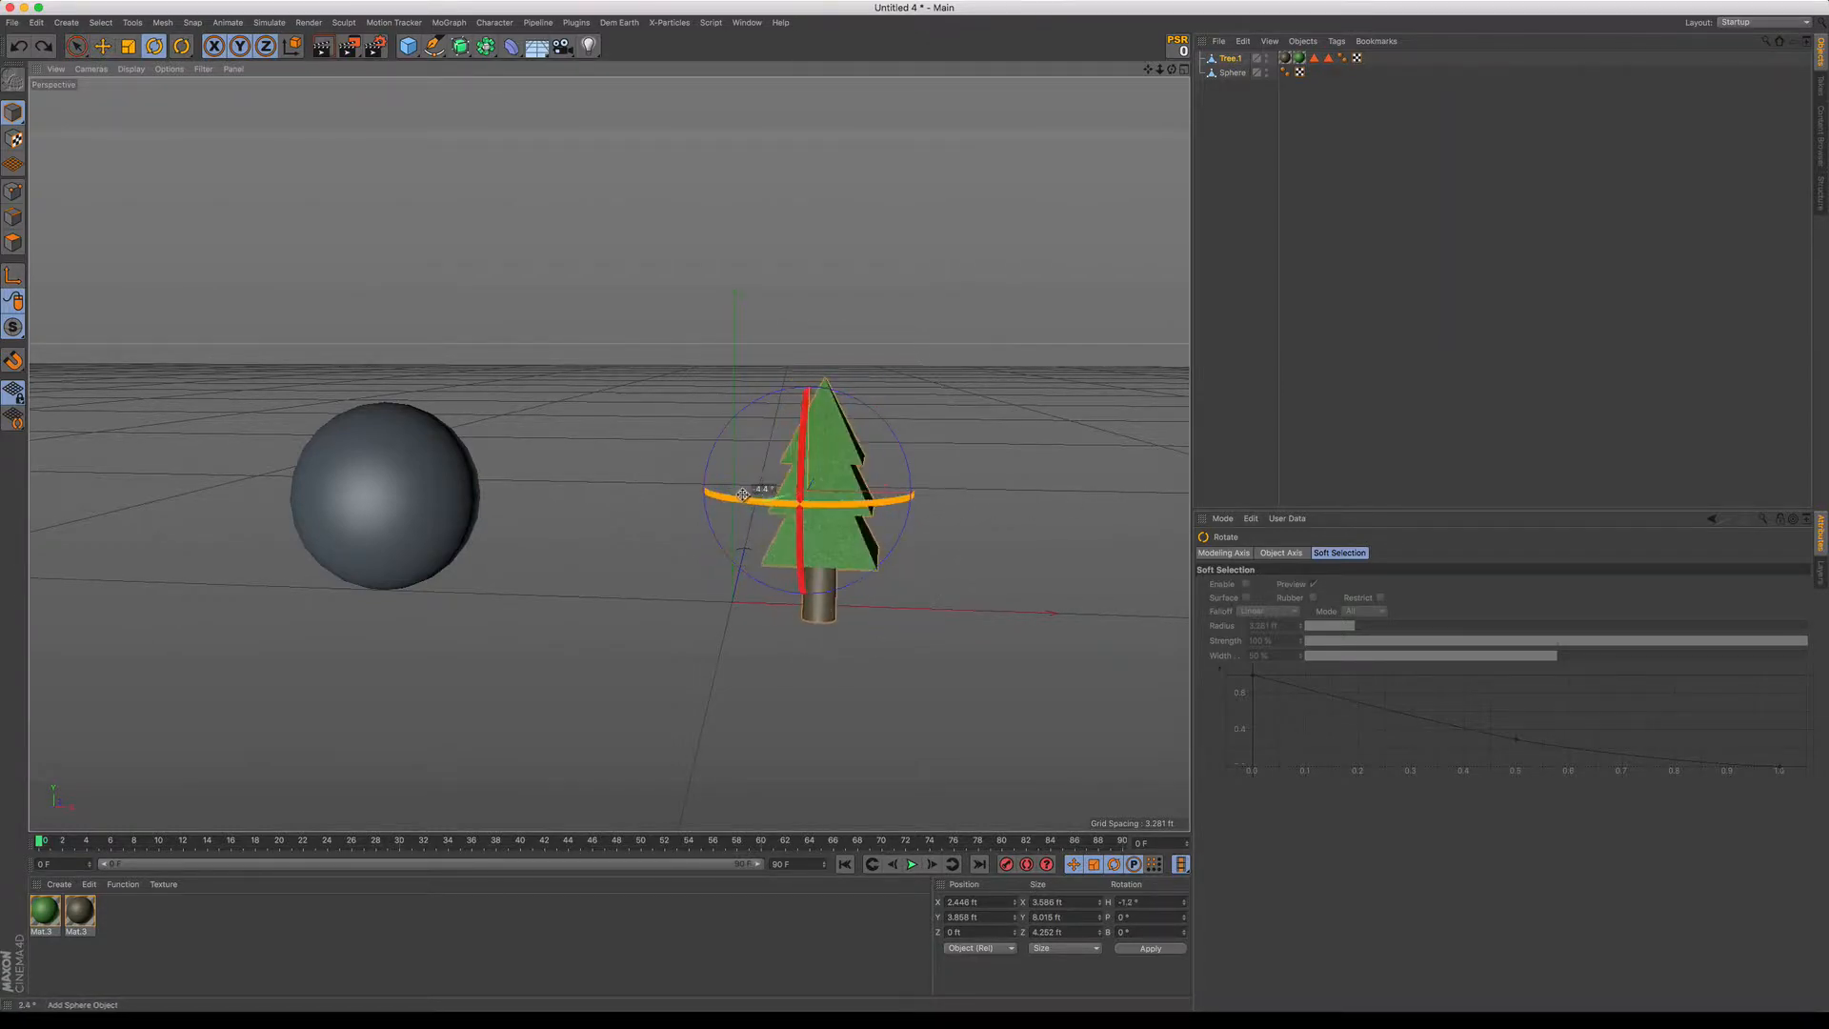
left_click_drag(746, 493, 675, 483)
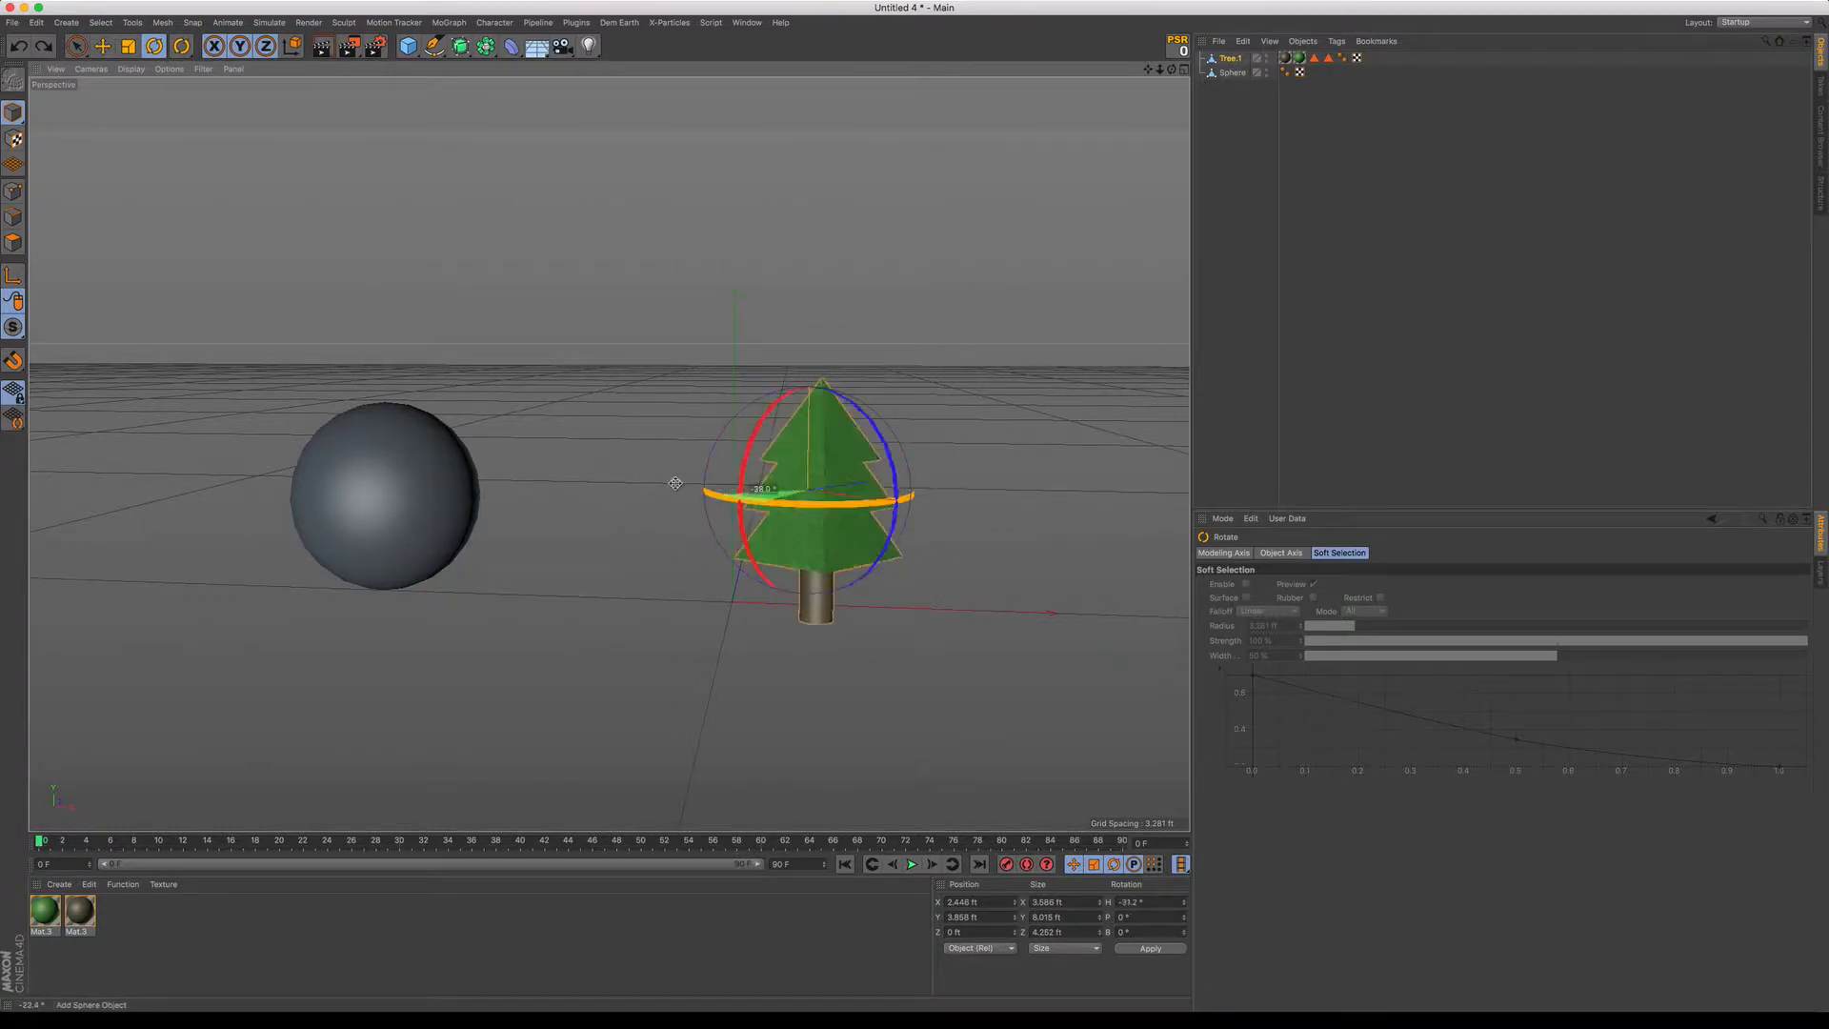
left_click_drag(764, 499, 939, 516)
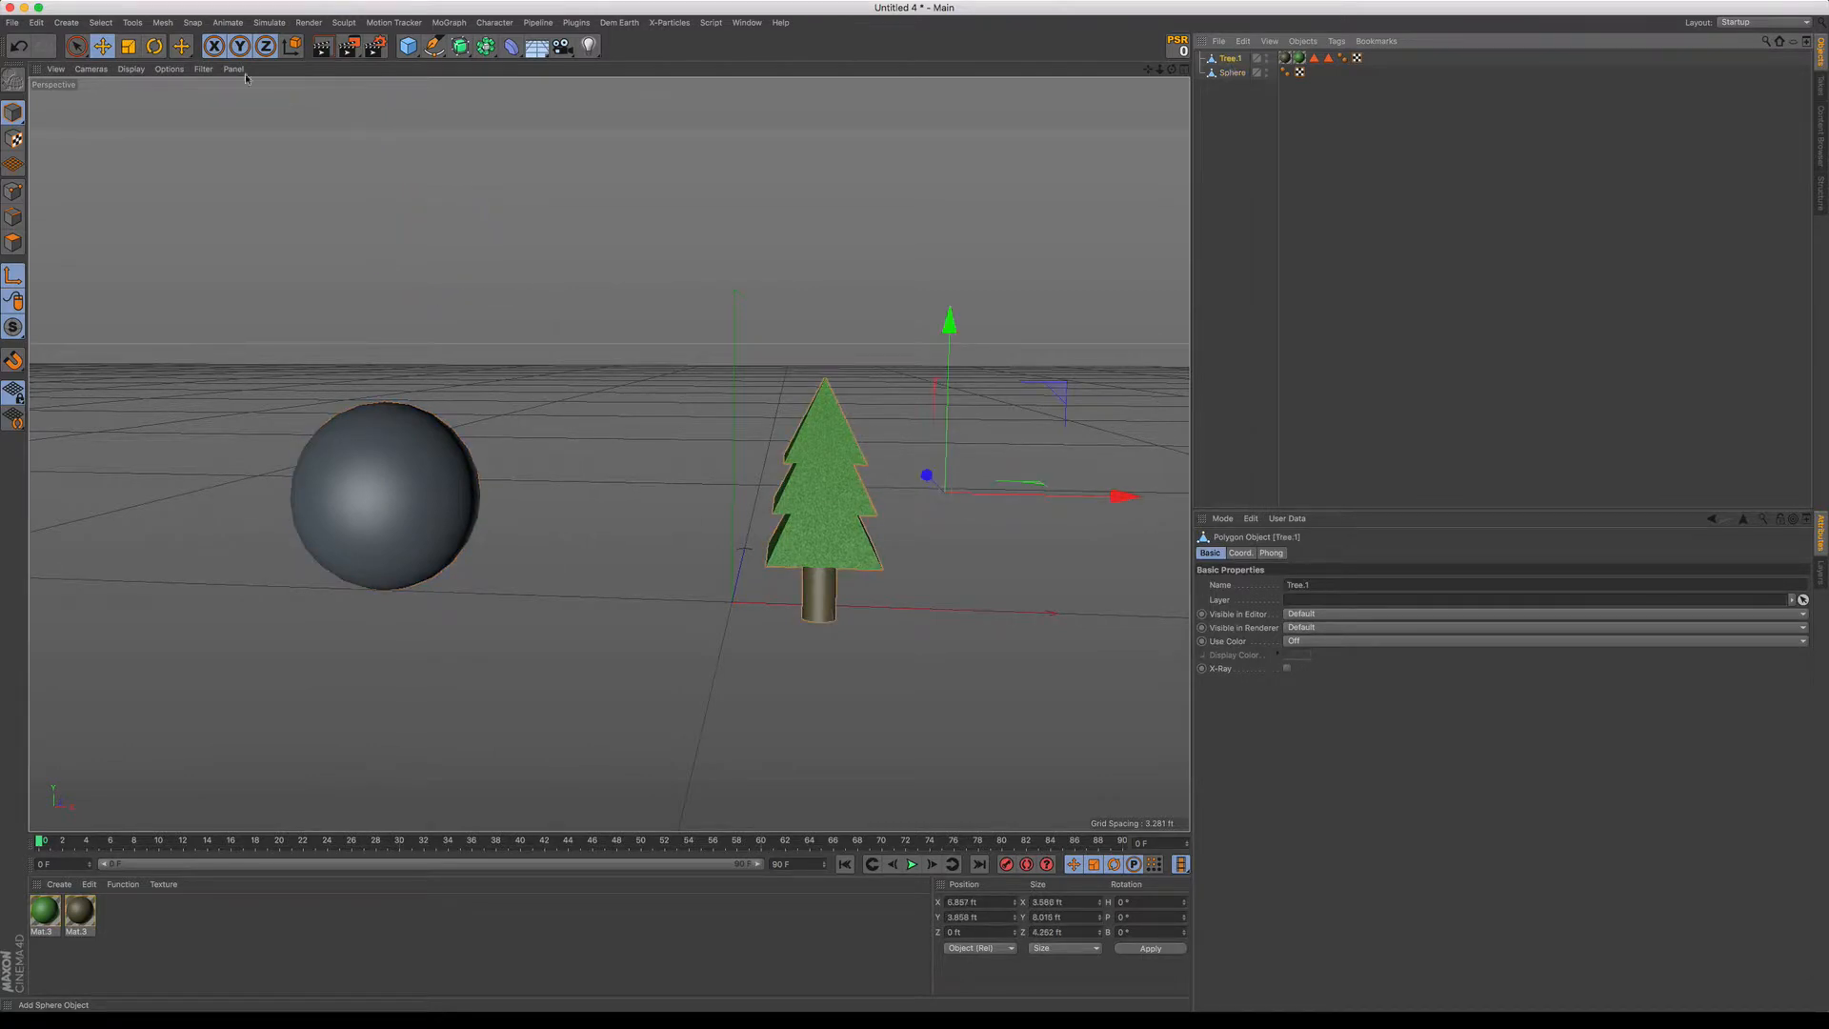
- Run Mesh > Axis Center on Tree.1 so its pivot sits at the geometry centre, then spin to verify
left_click(161, 21)
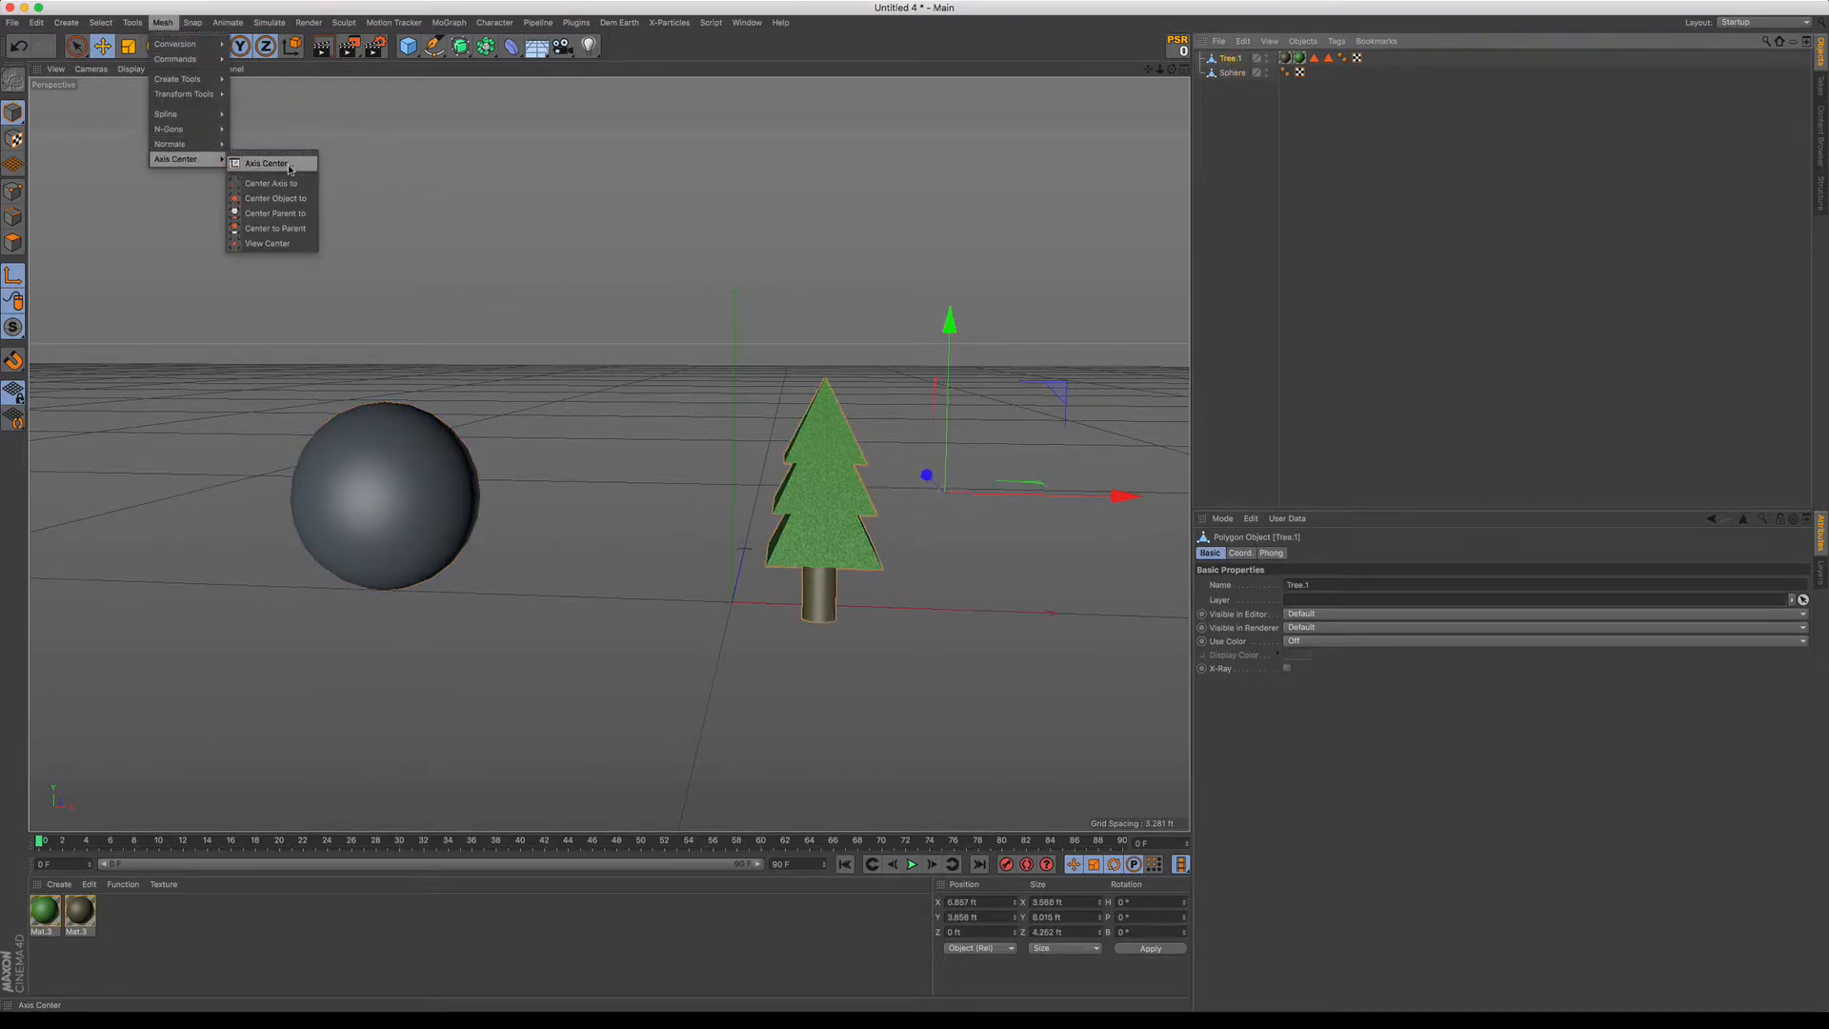
left_click(266, 162)
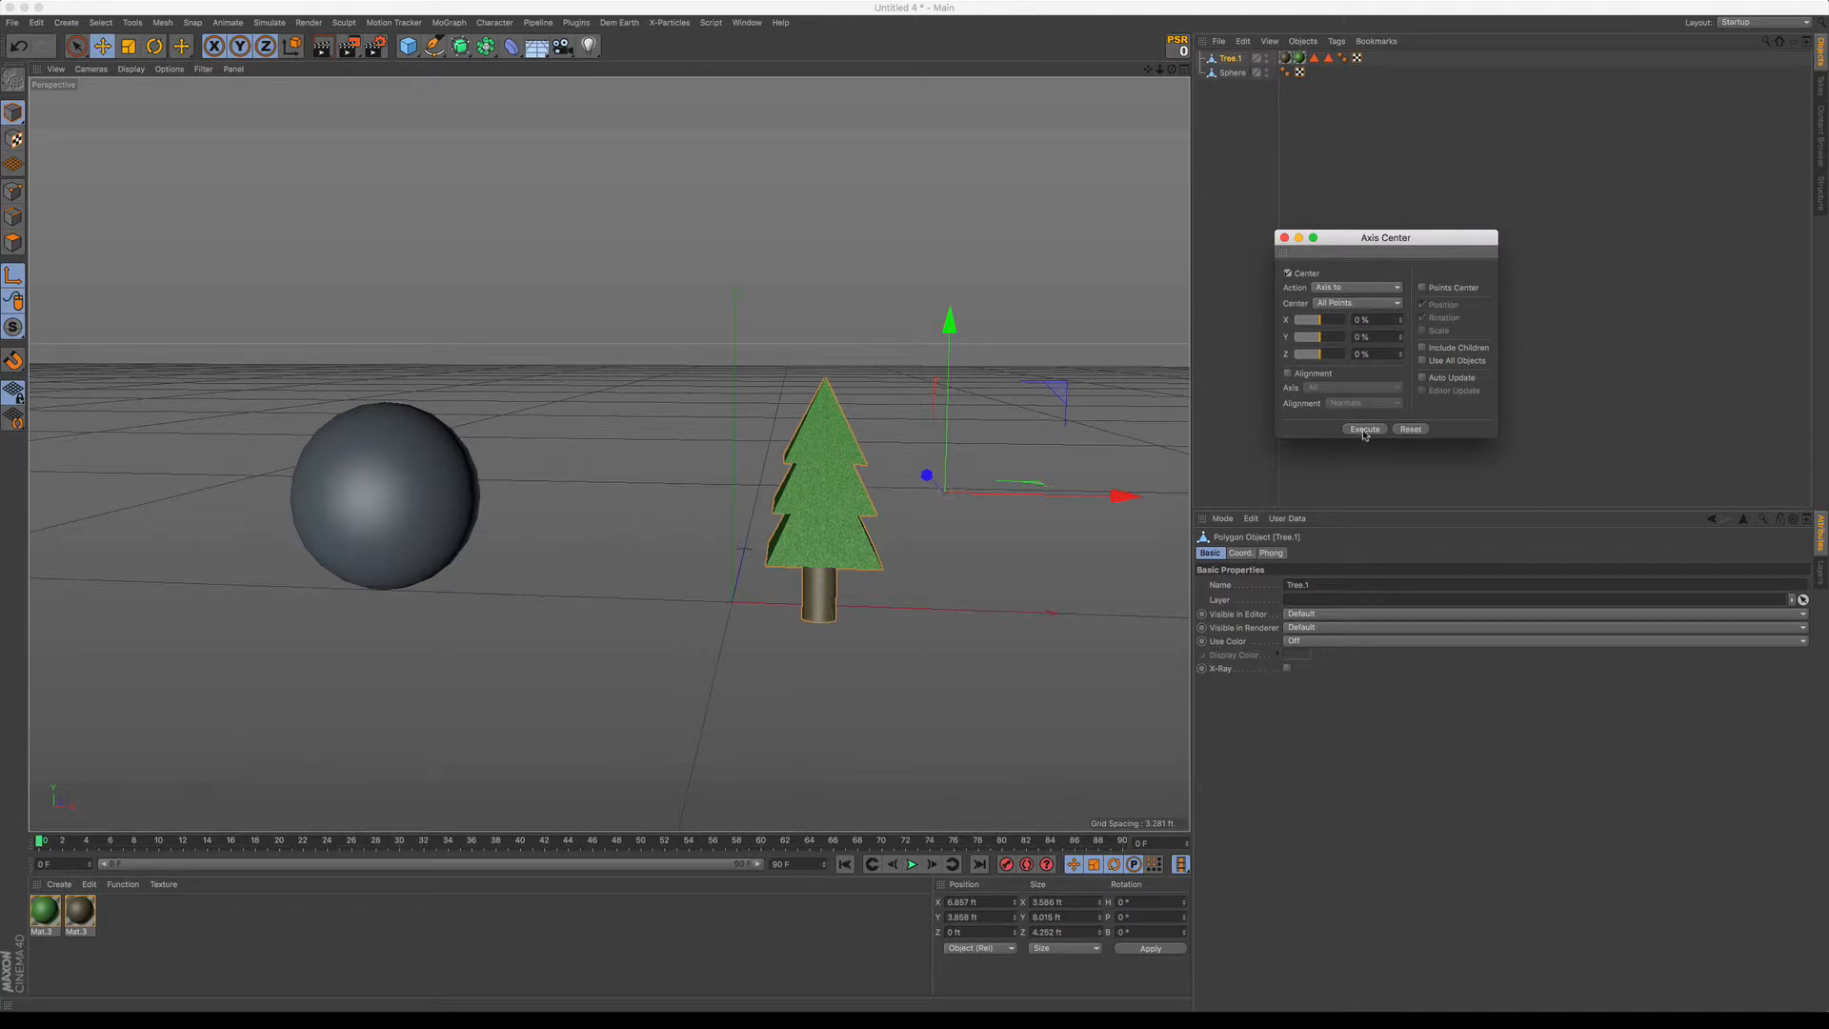
left_click(1363, 427)
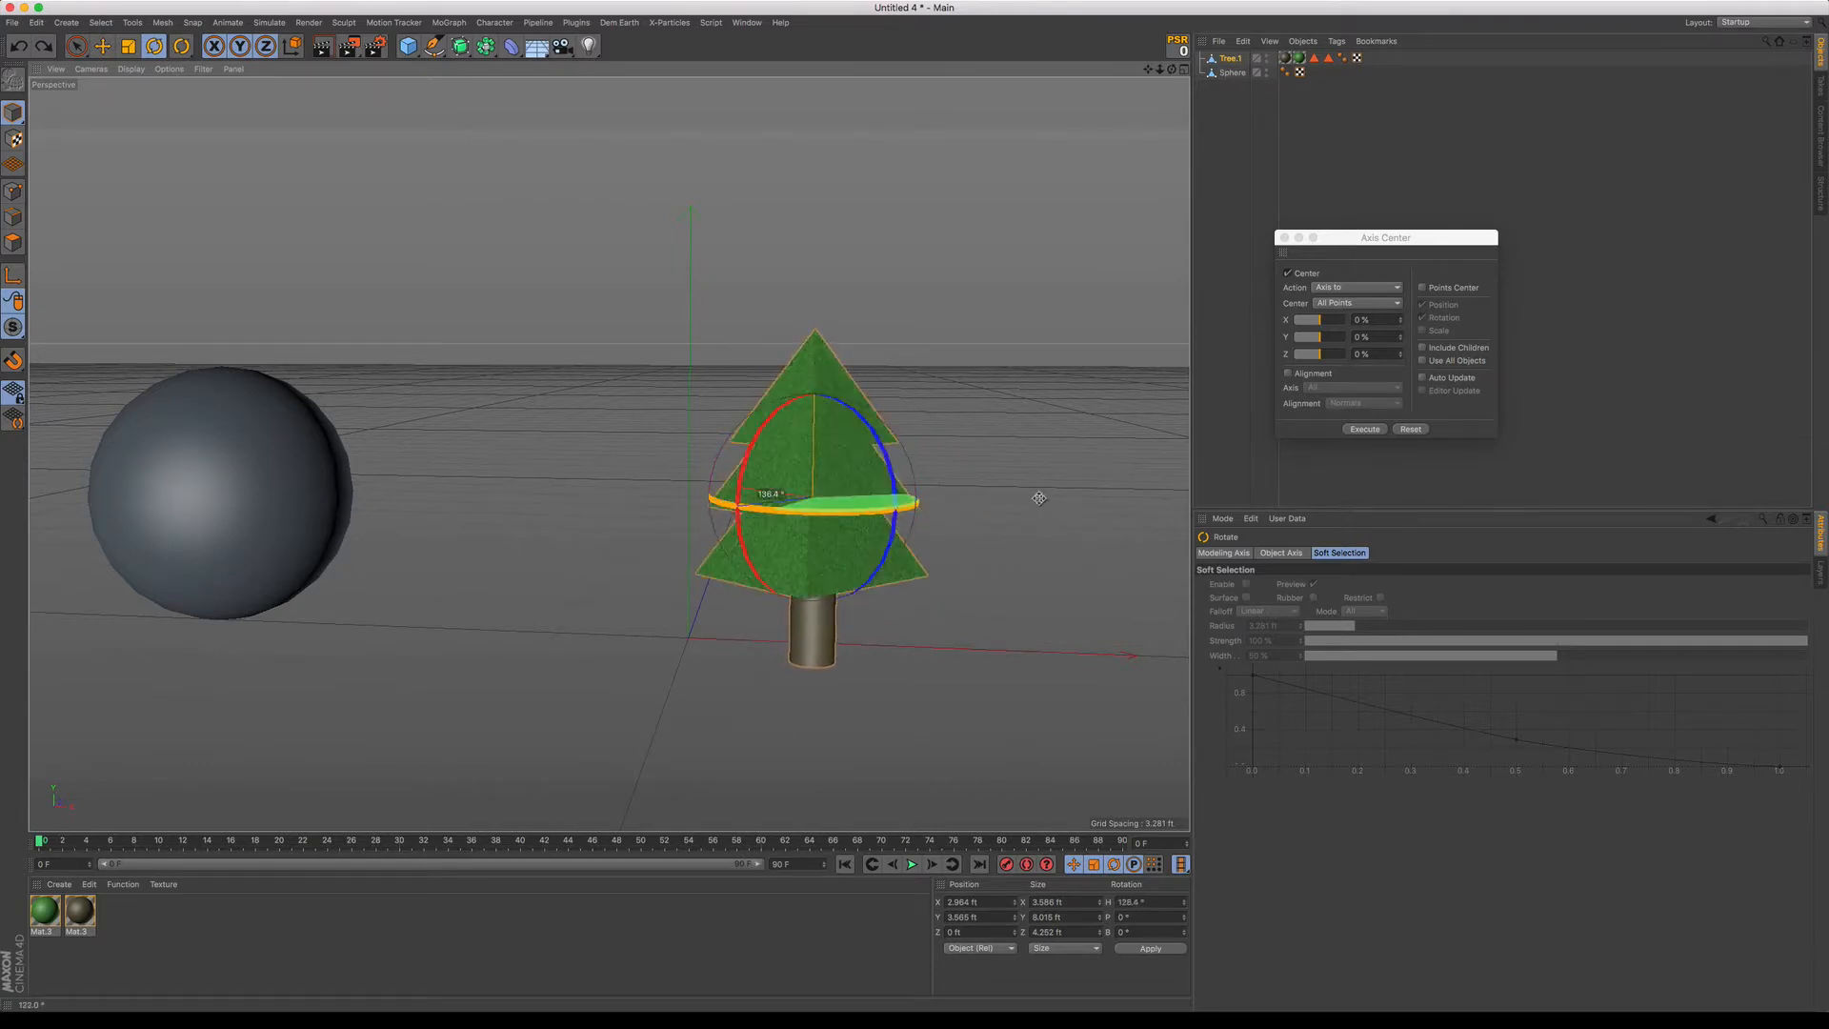
left_click_drag(1038, 498, 668, 482)
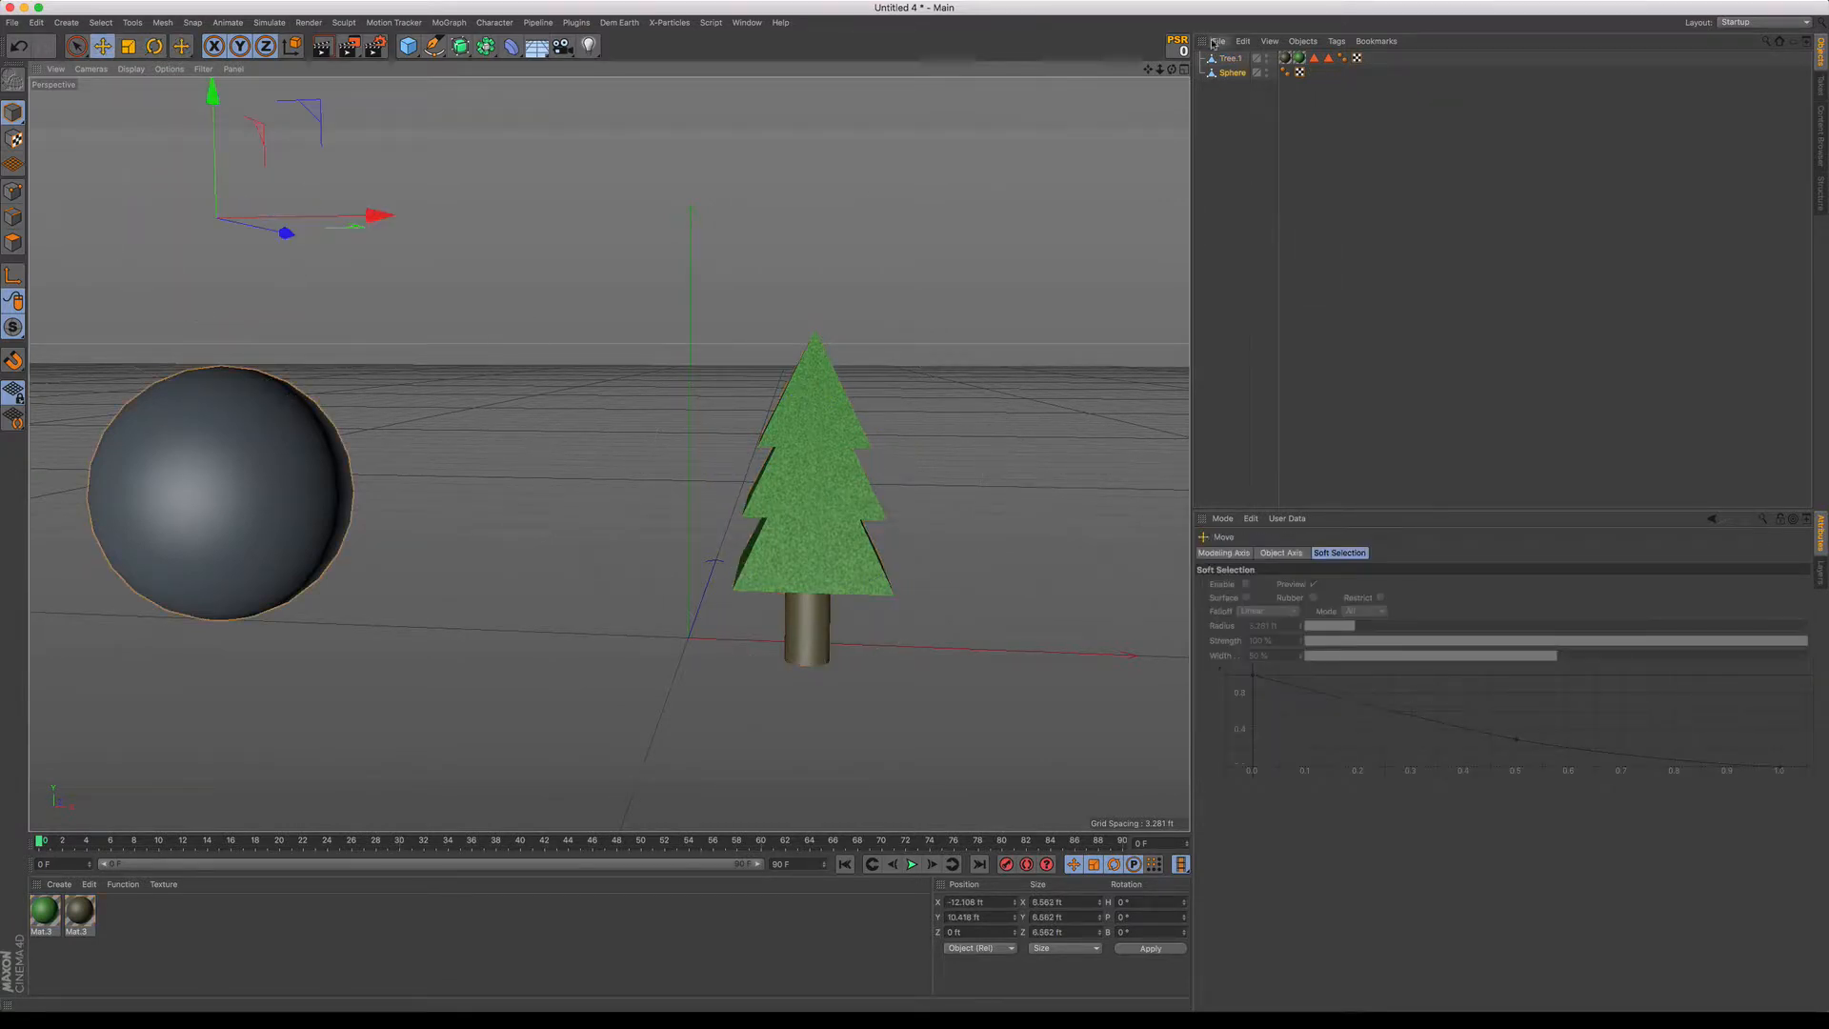
- Reopen the Axis Center settings and execute them again with the X offset at 100%
left_click(161, 22)
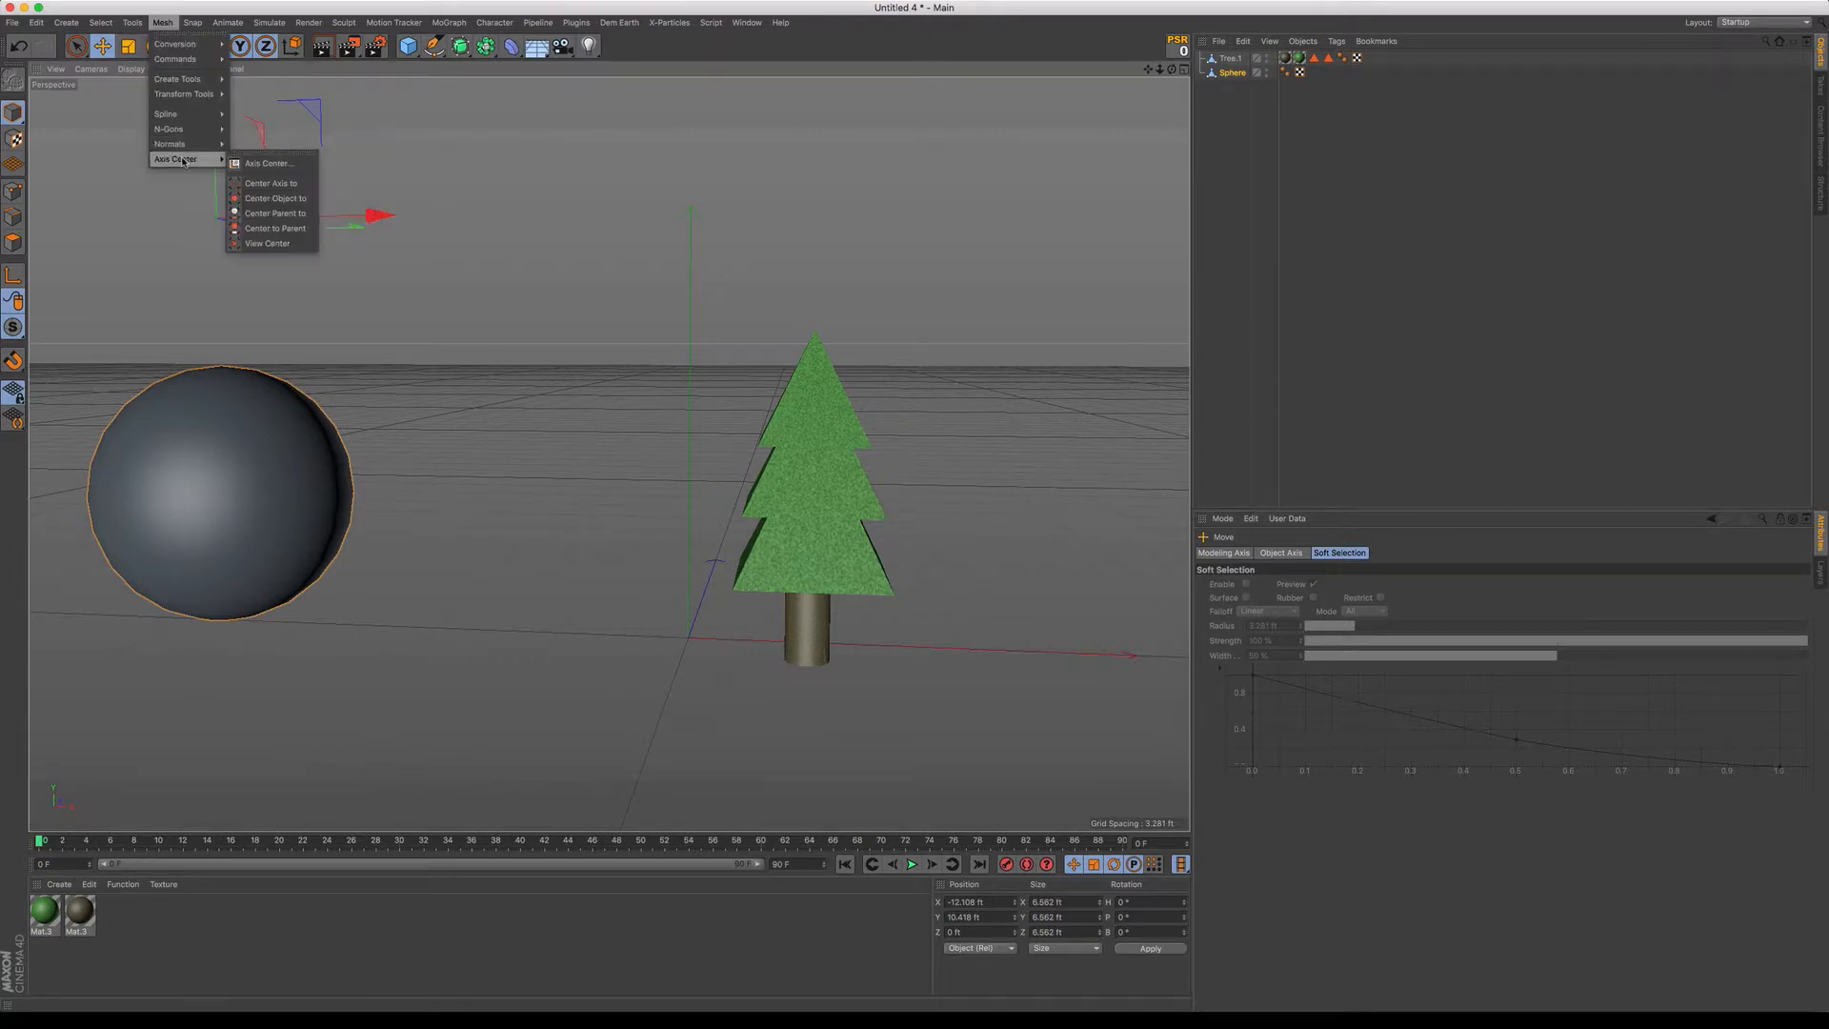
left_click(267, 162)
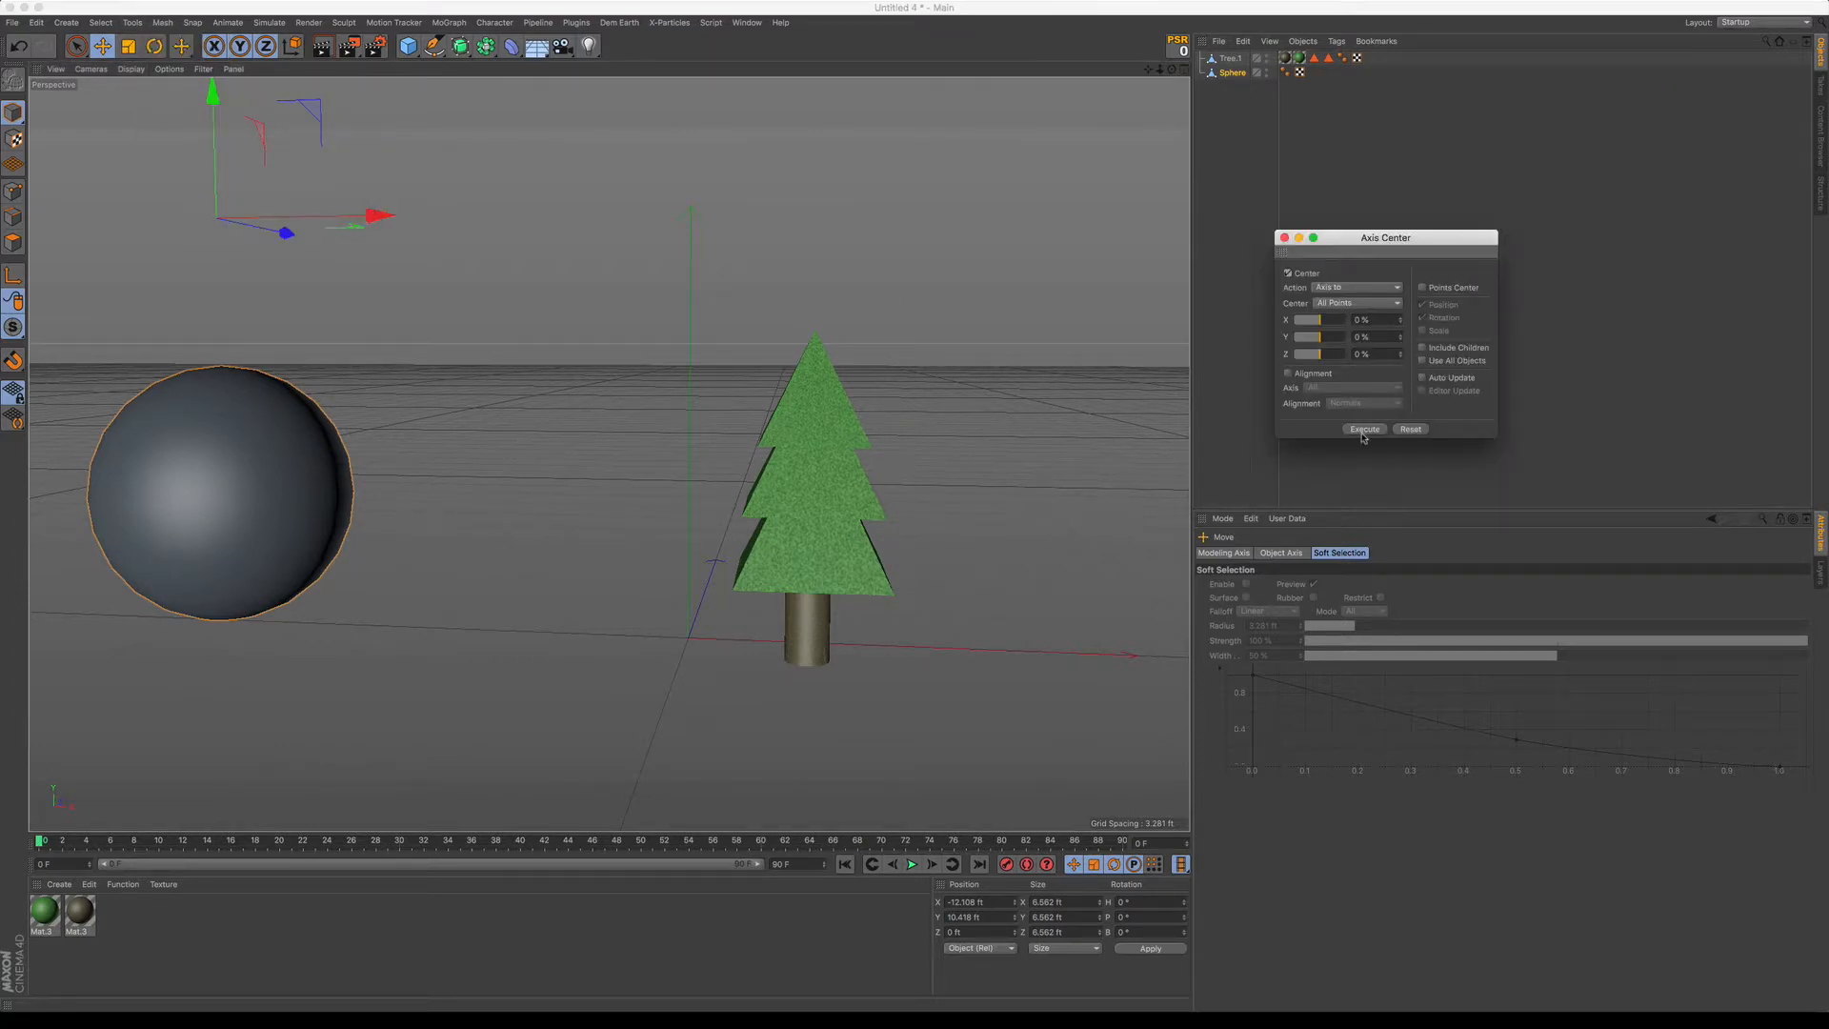
left_click(1362, 430)
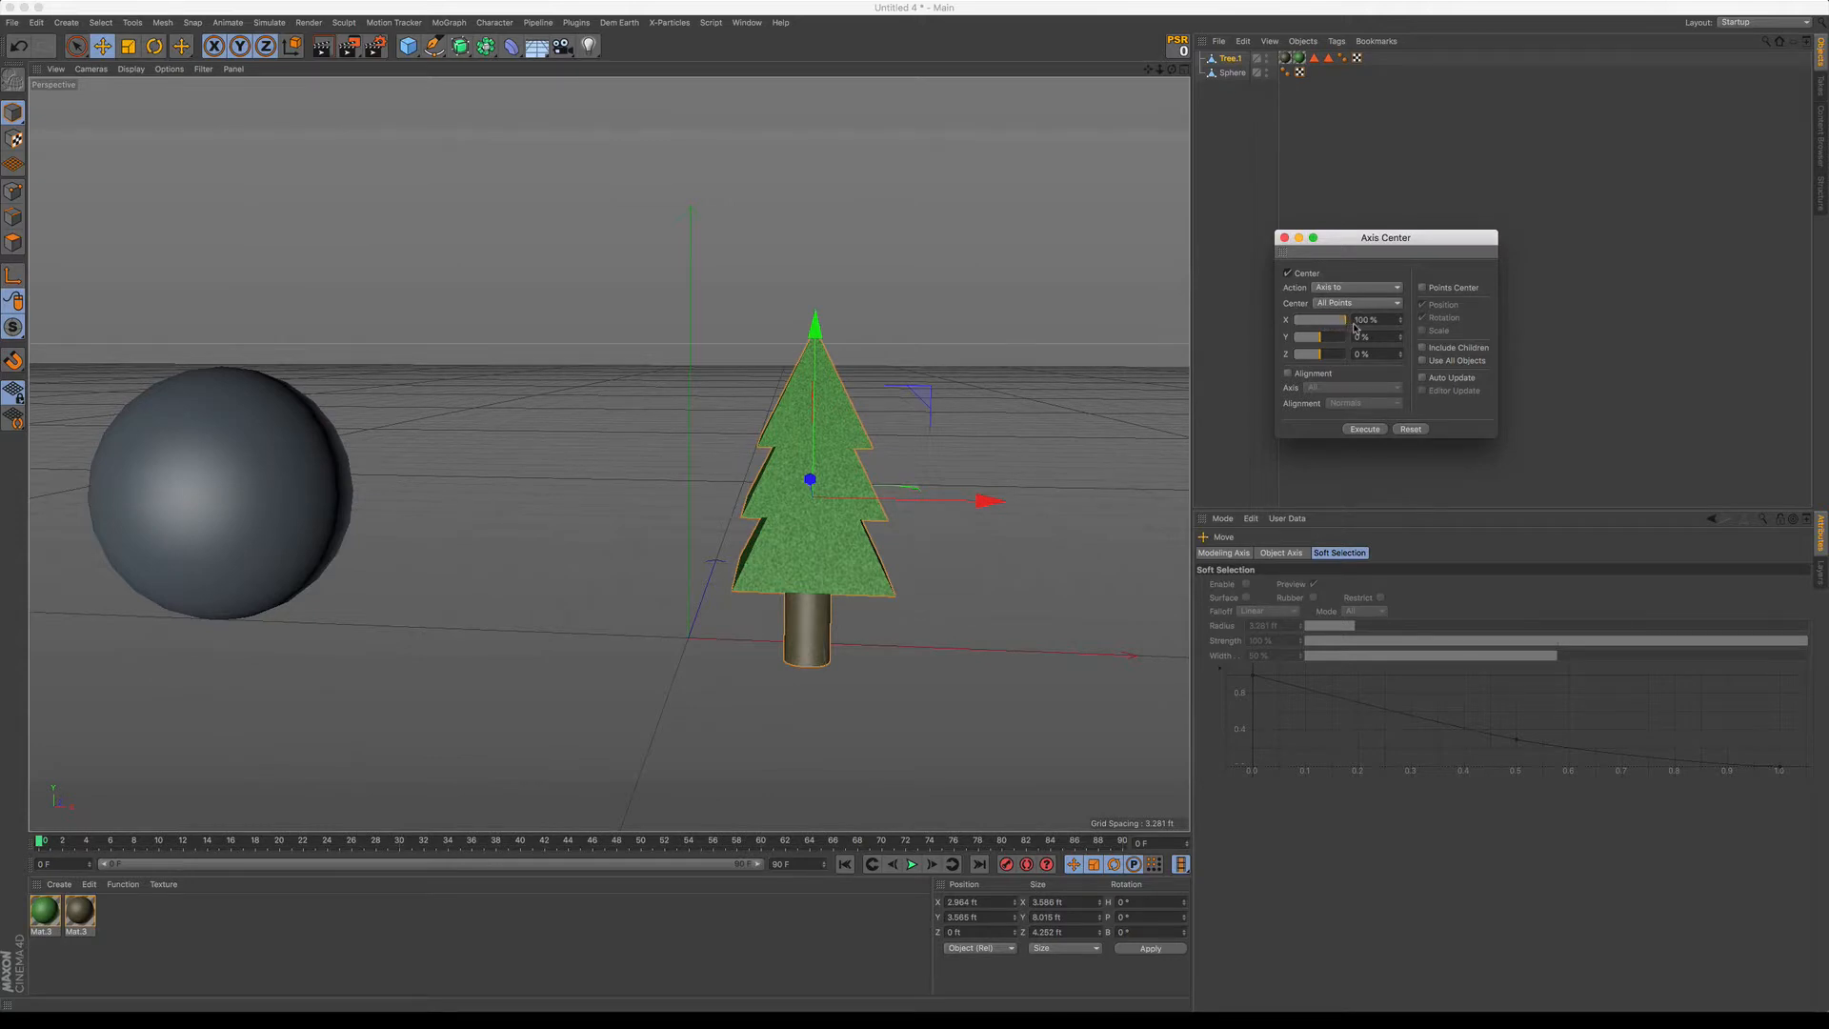
left_click(1362, 427)
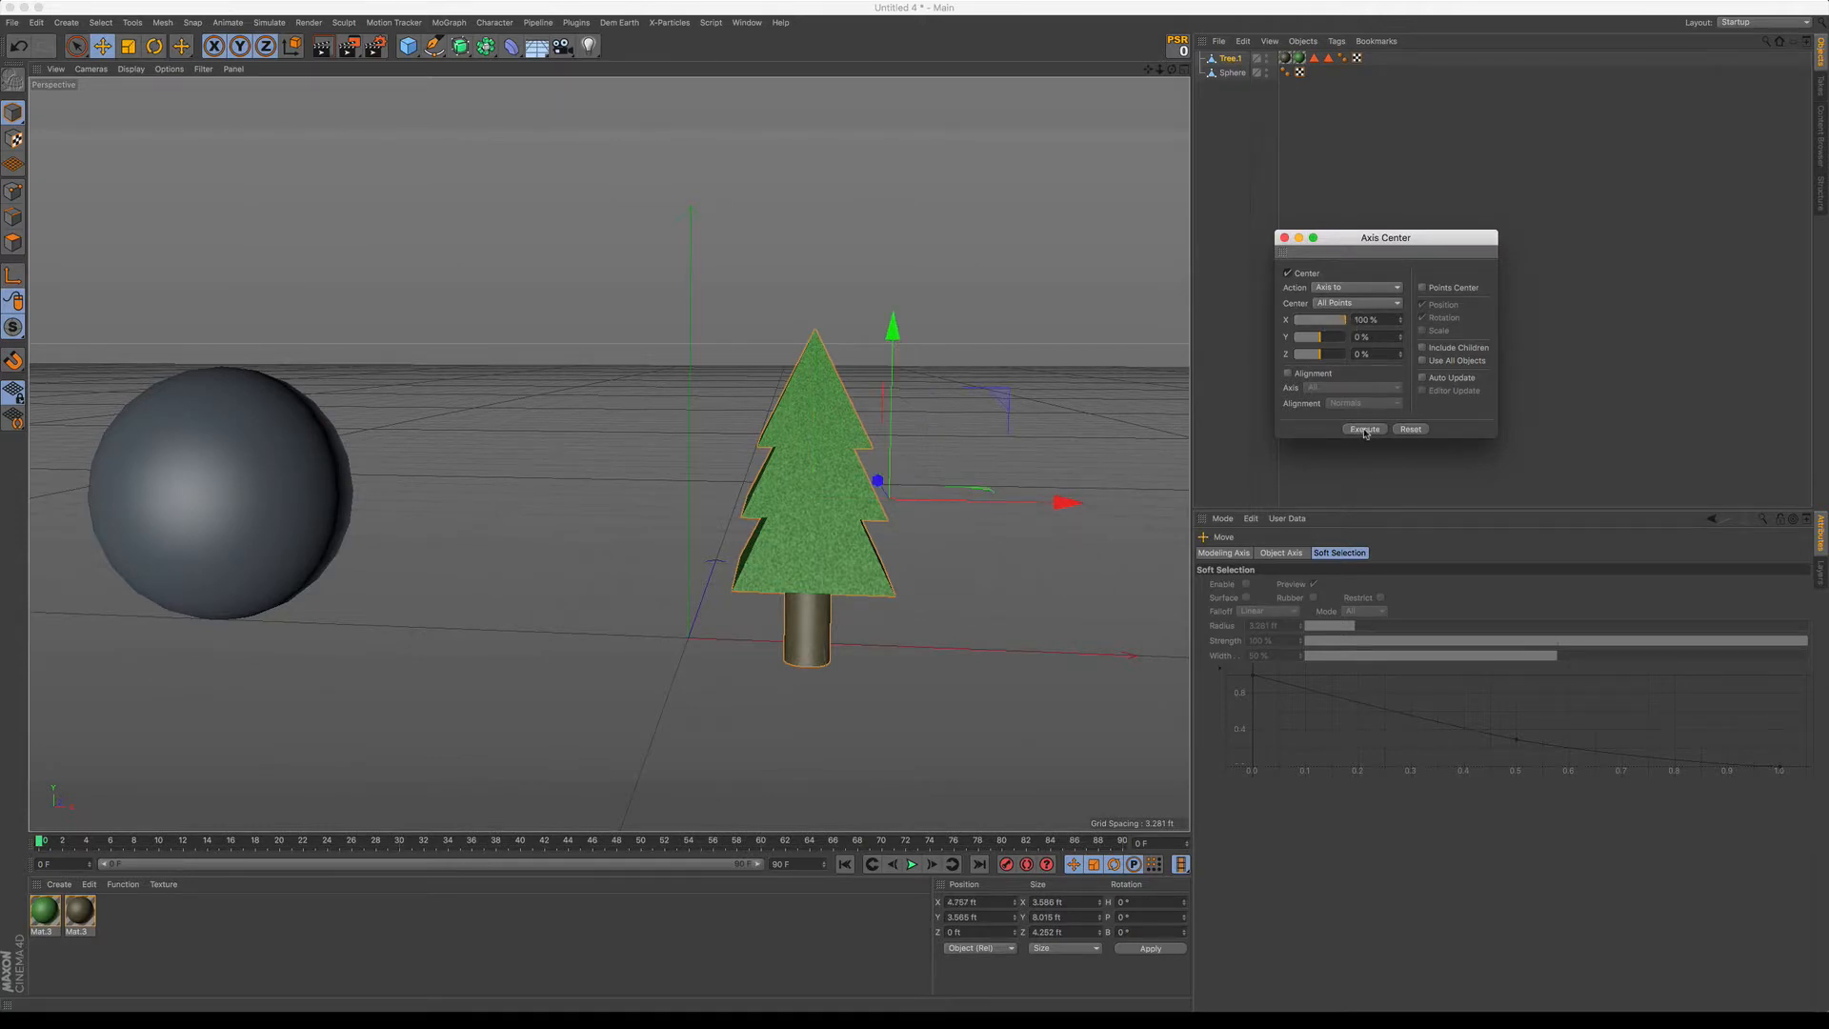
left_click(1363, 428)
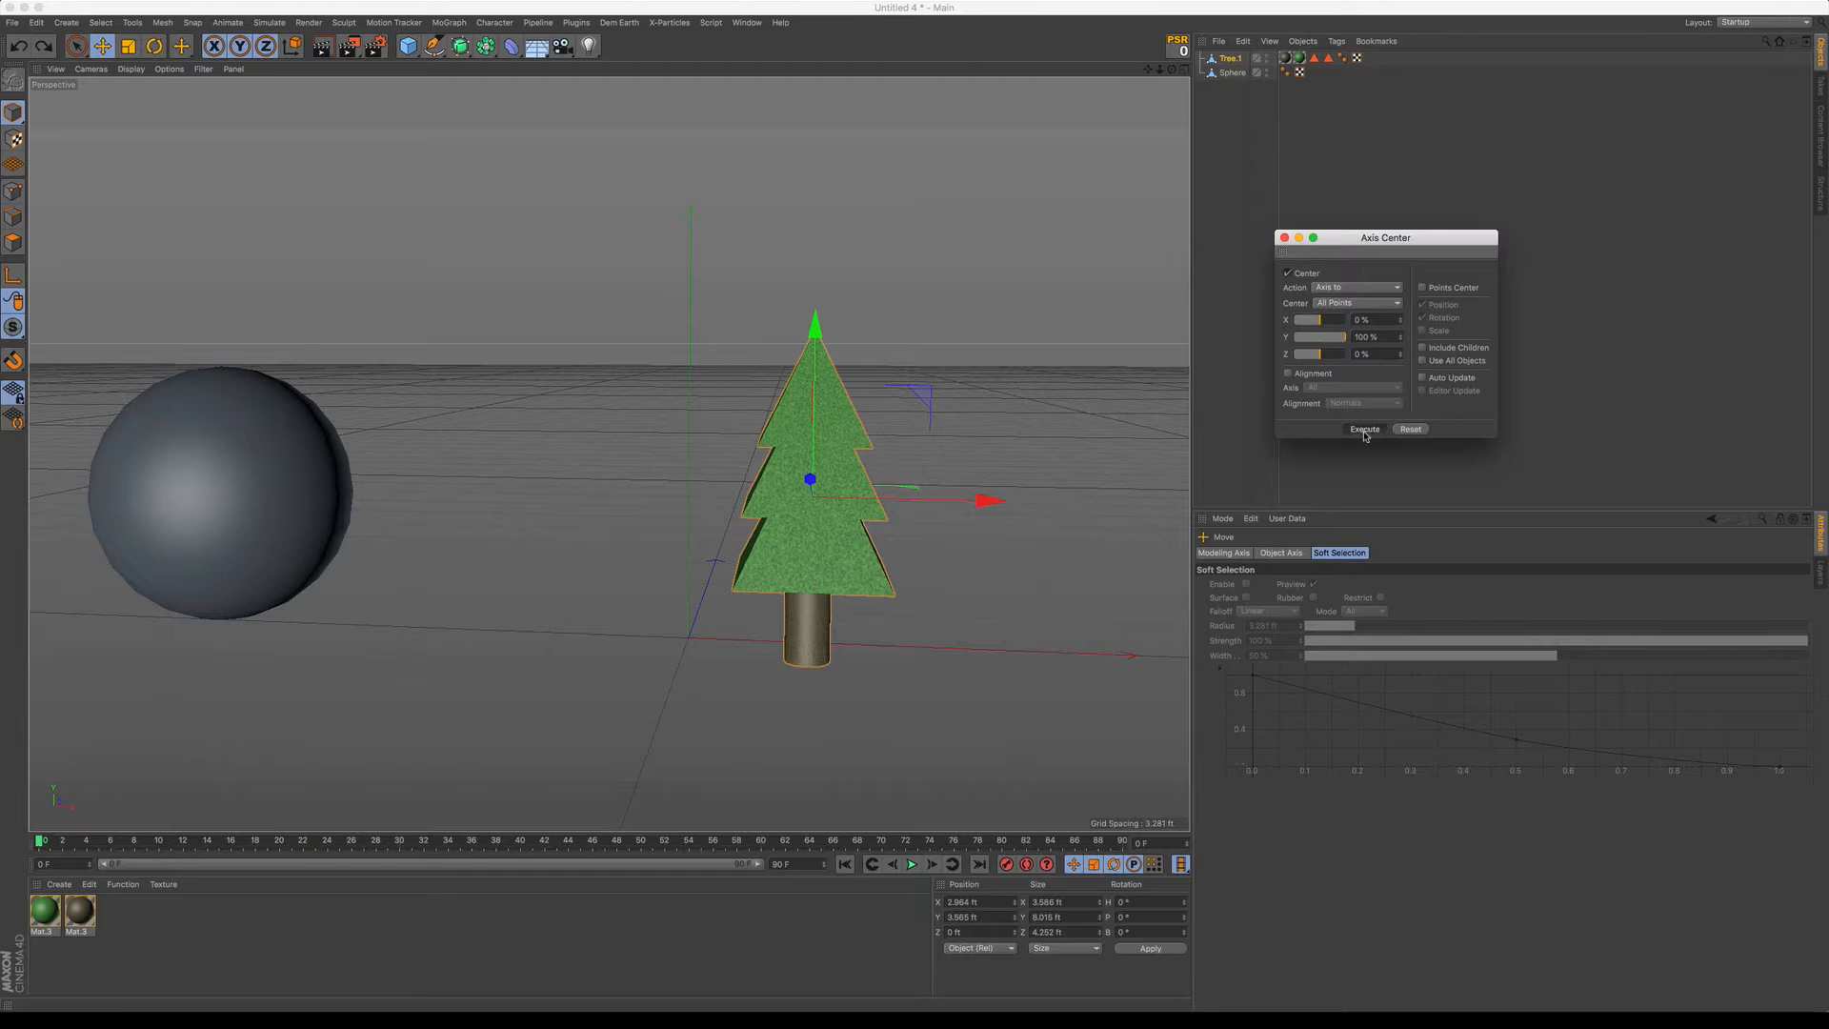
left_click(1365, 430)
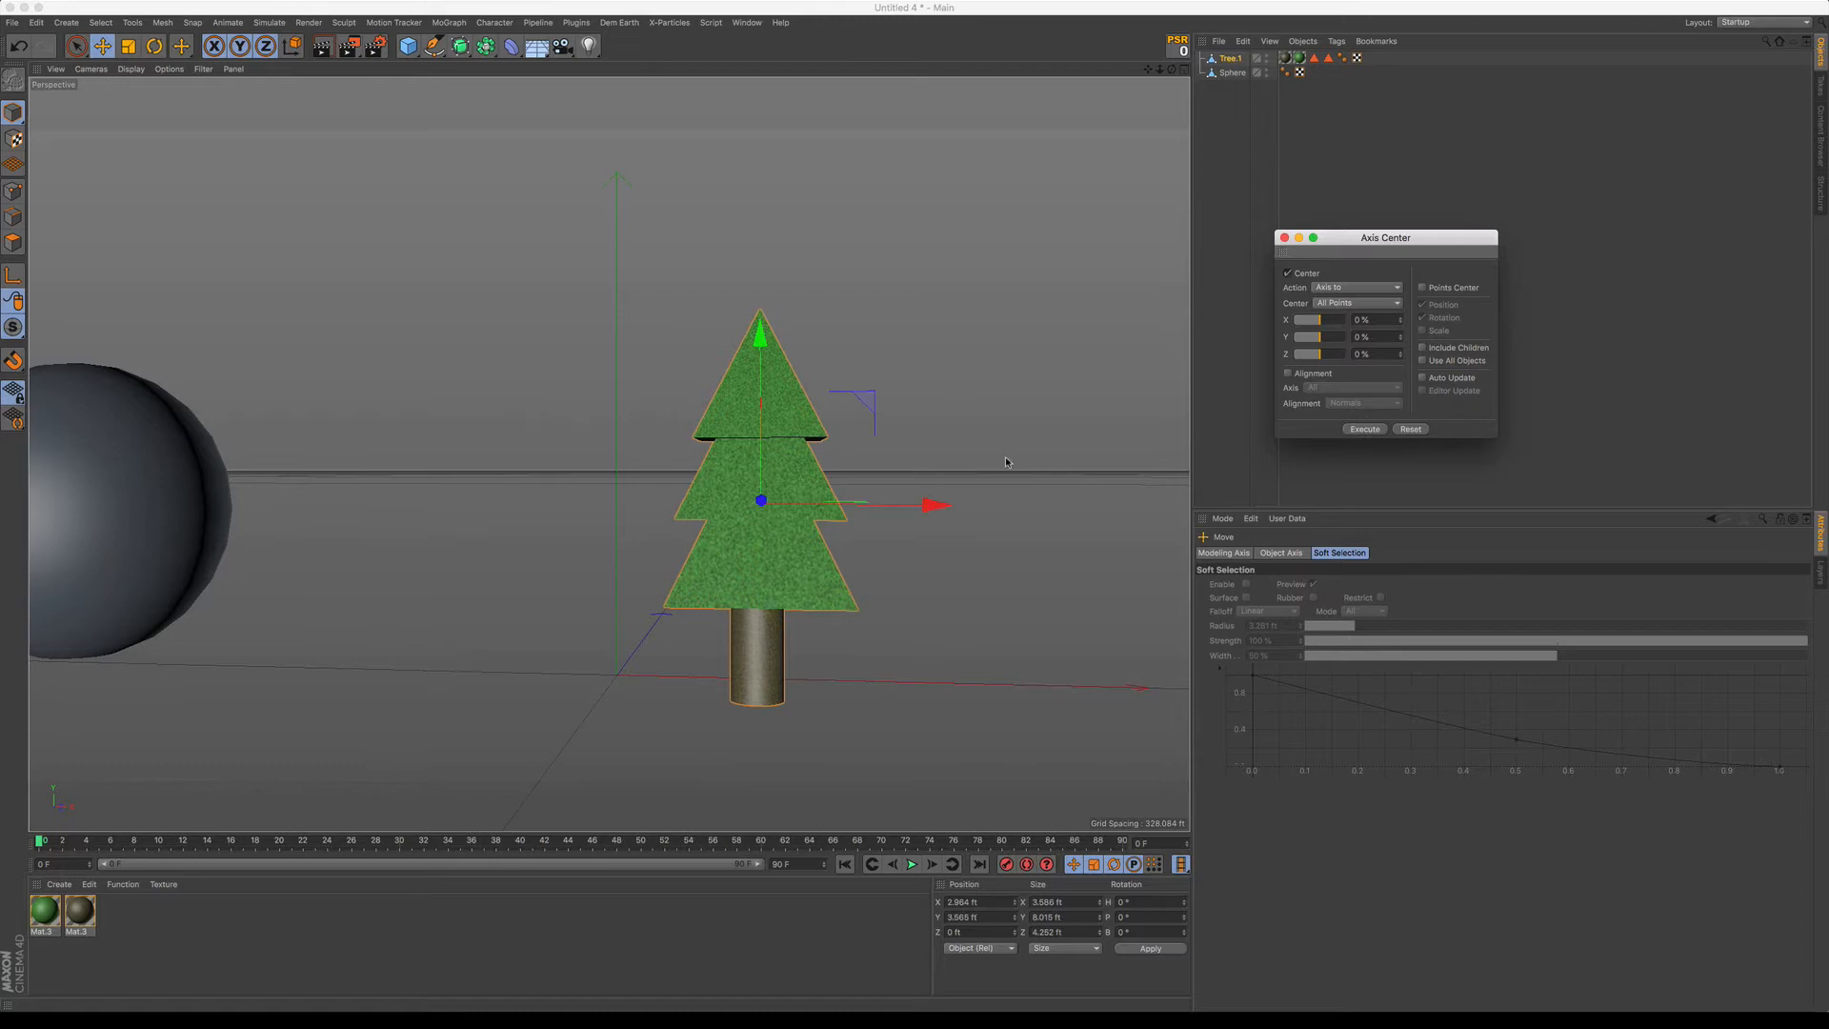
- Snap the sphere's axis to its top, then to the top back edge, using the Y and Z offsets
left_click(1232, 72)
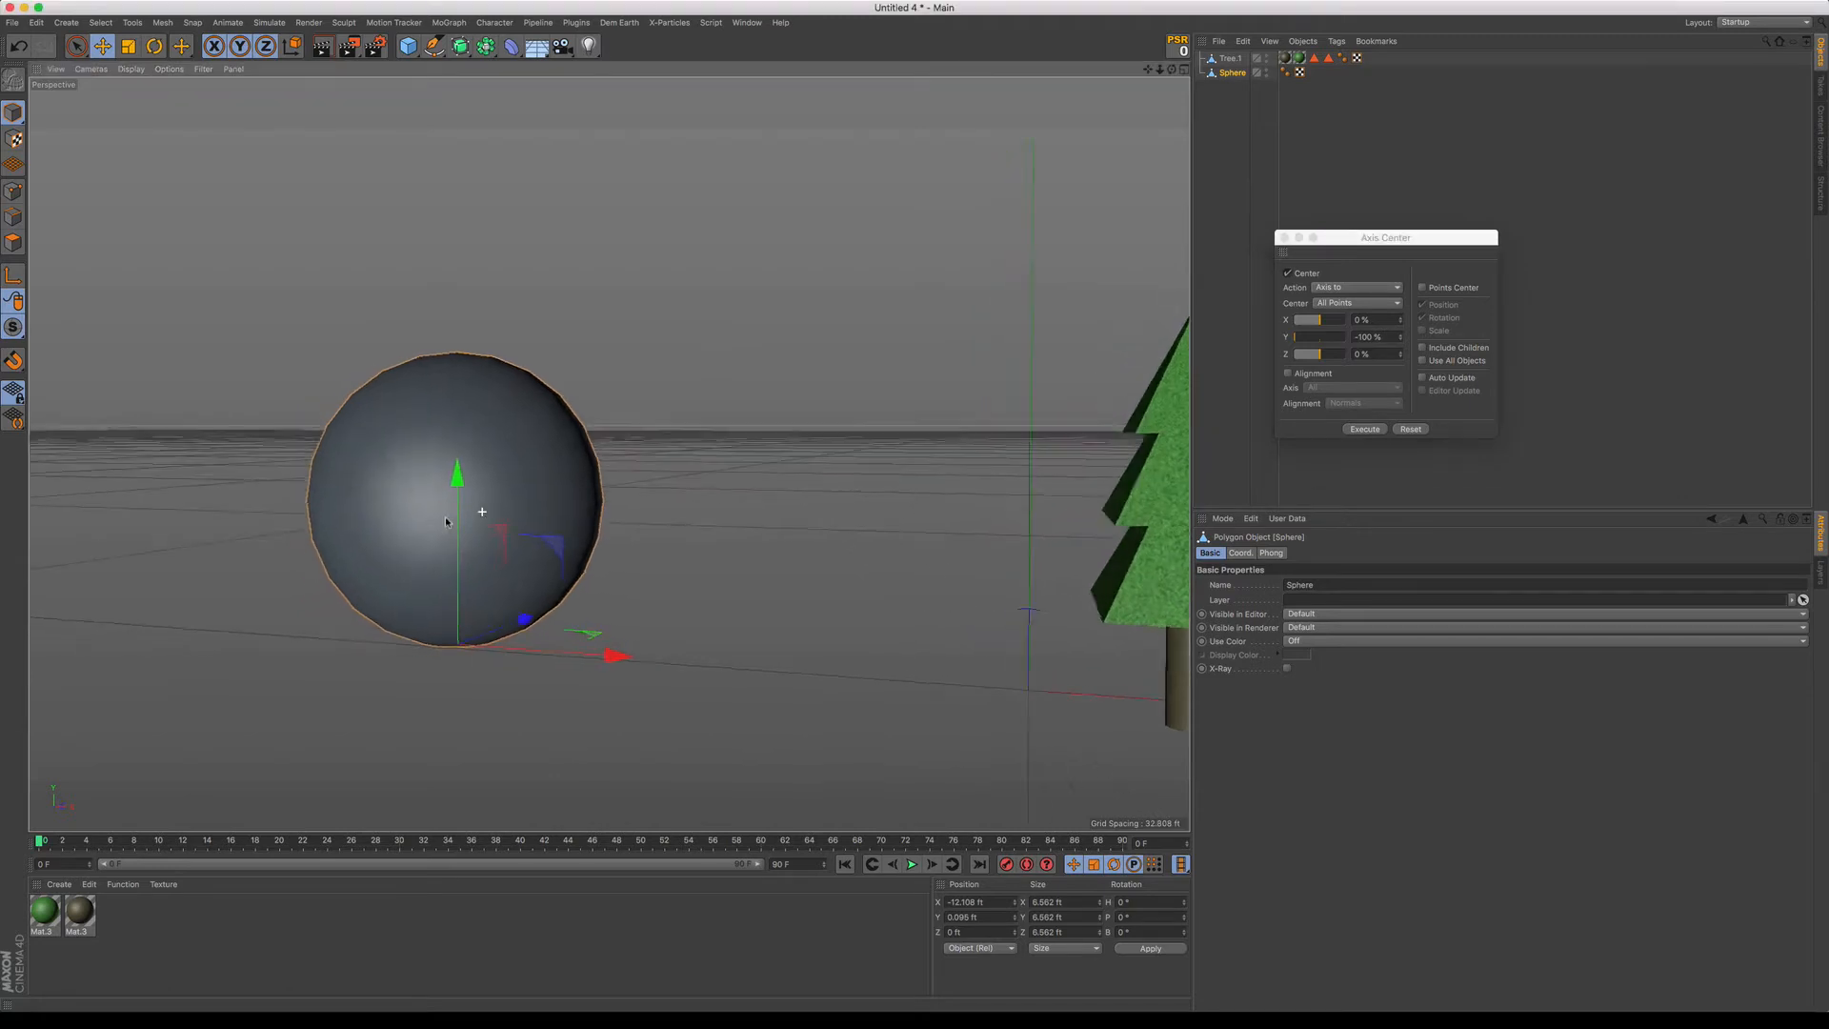
scroll("down", 3)
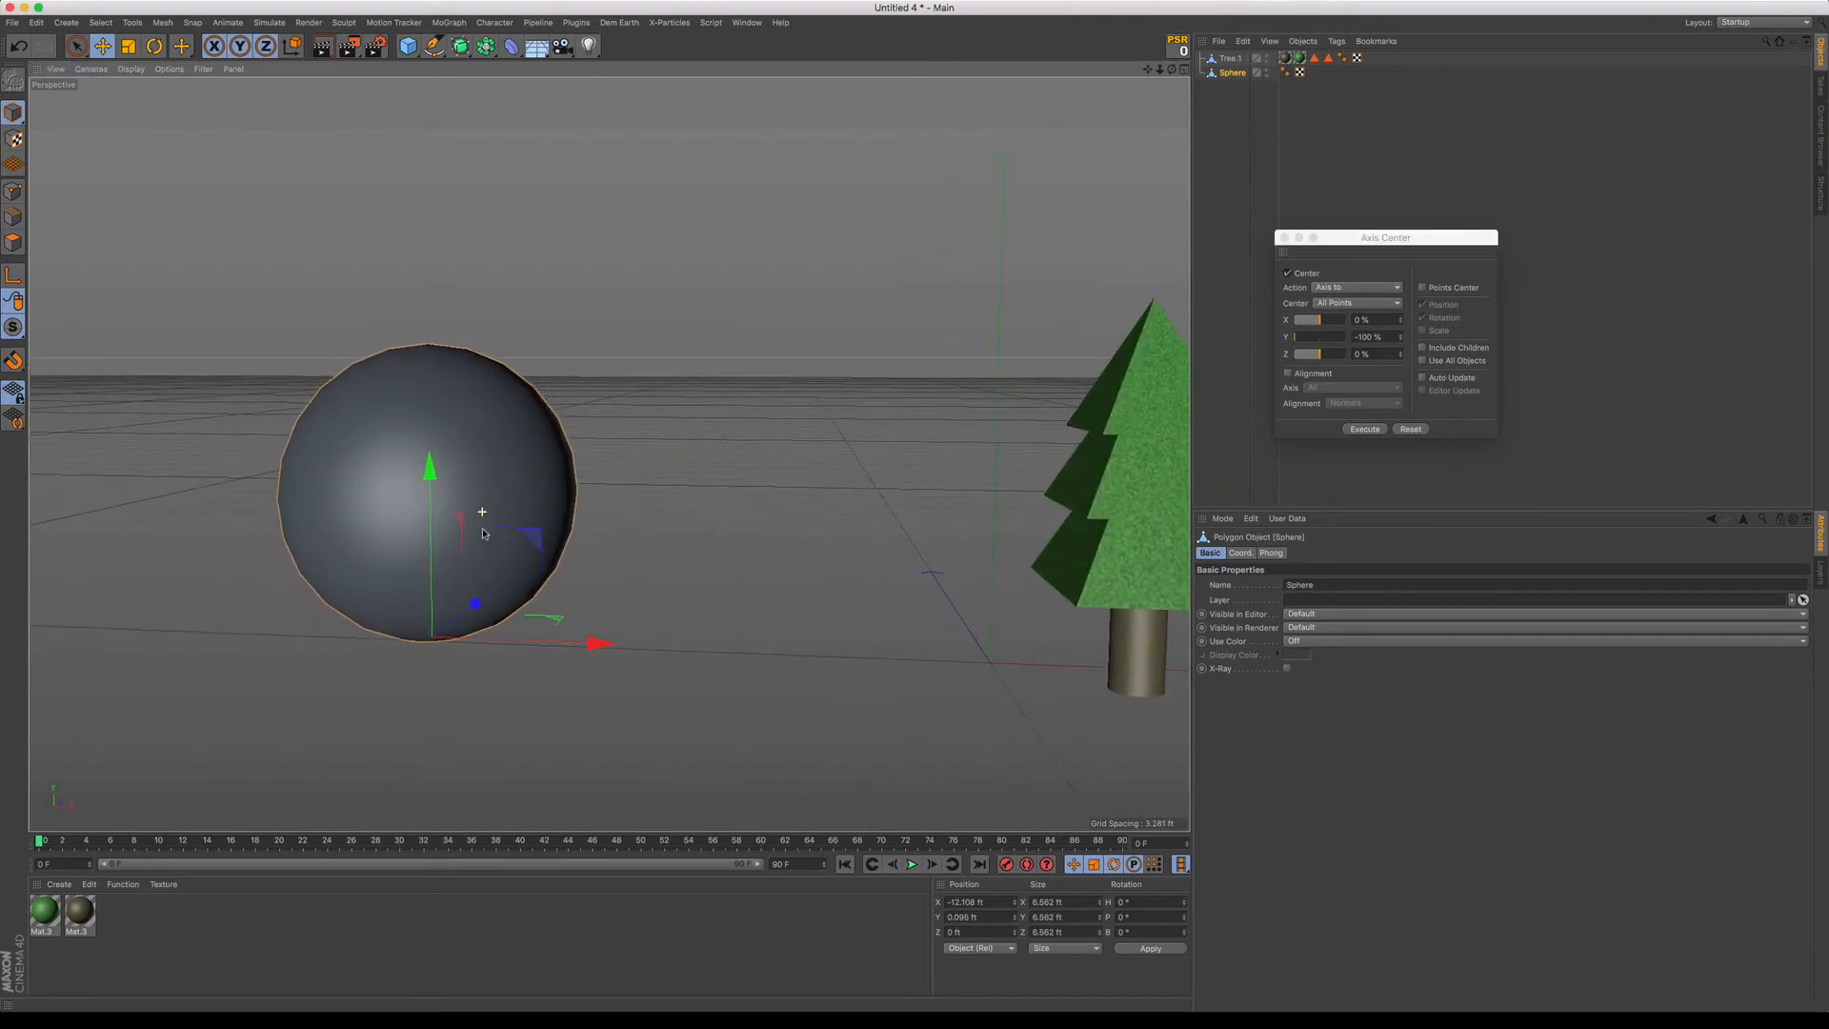
left_click(1363, 429)
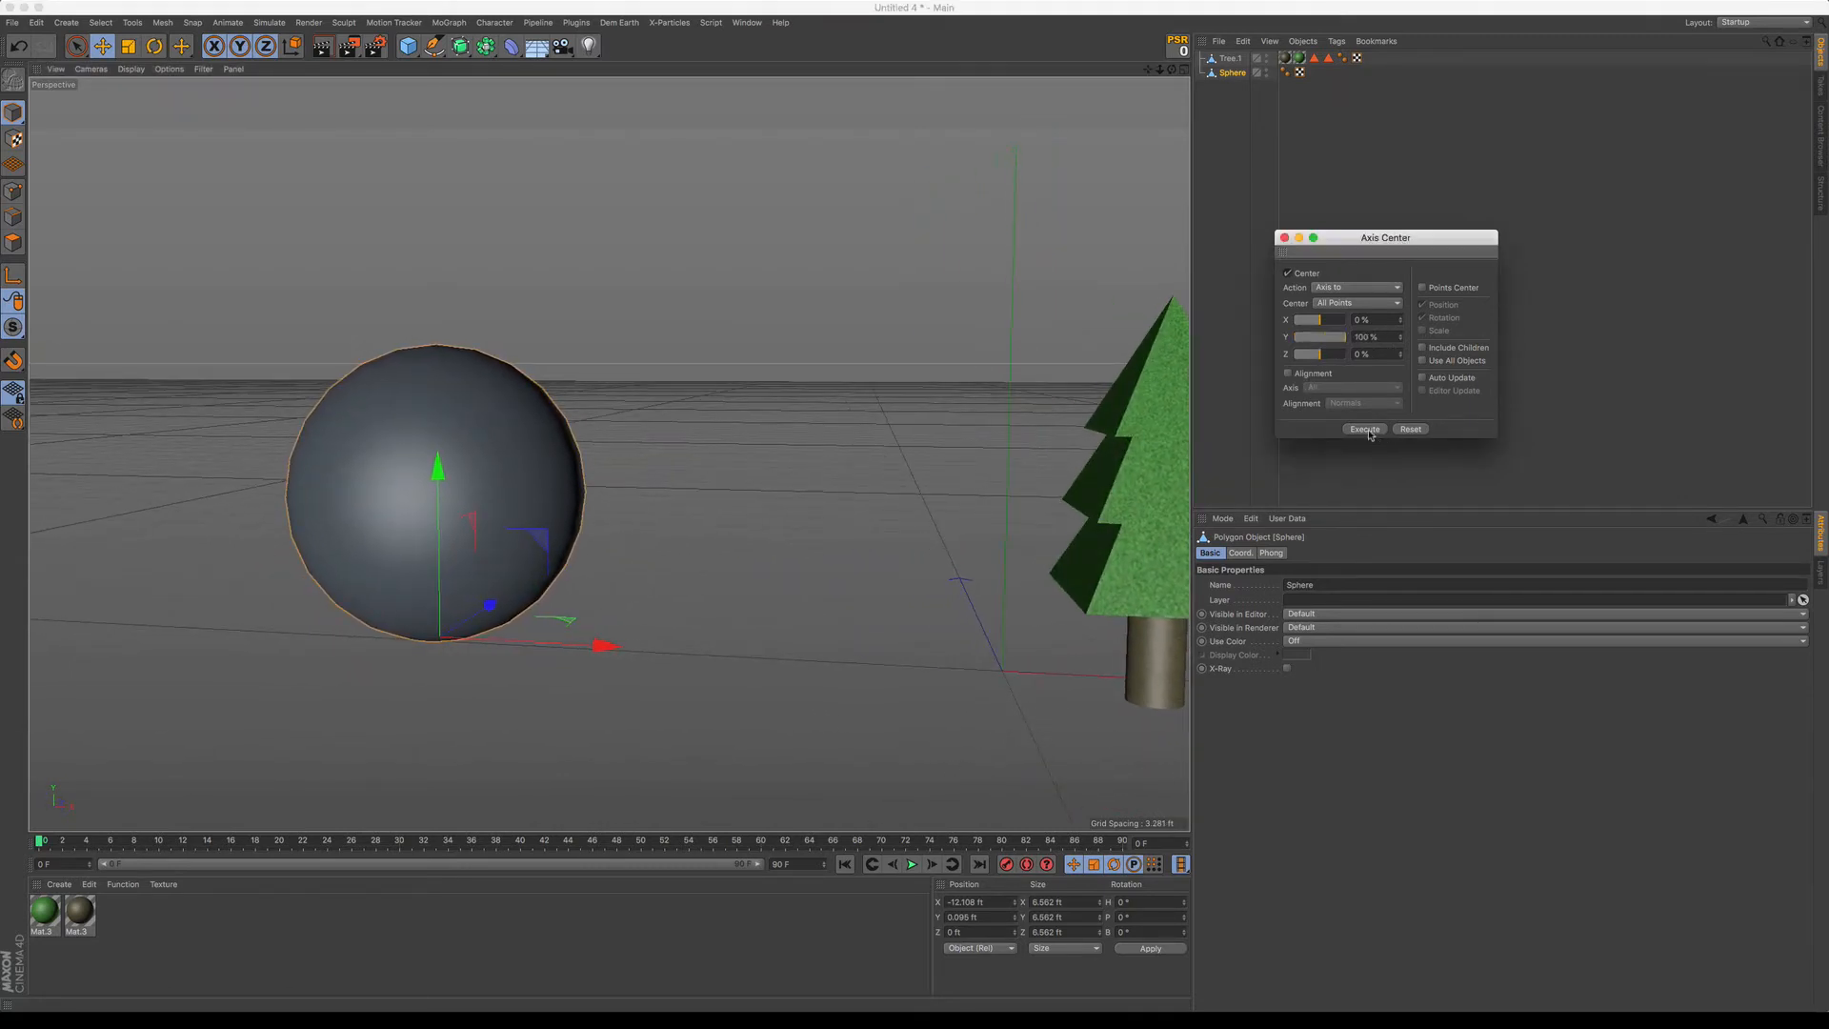
left_click(1363, 427)
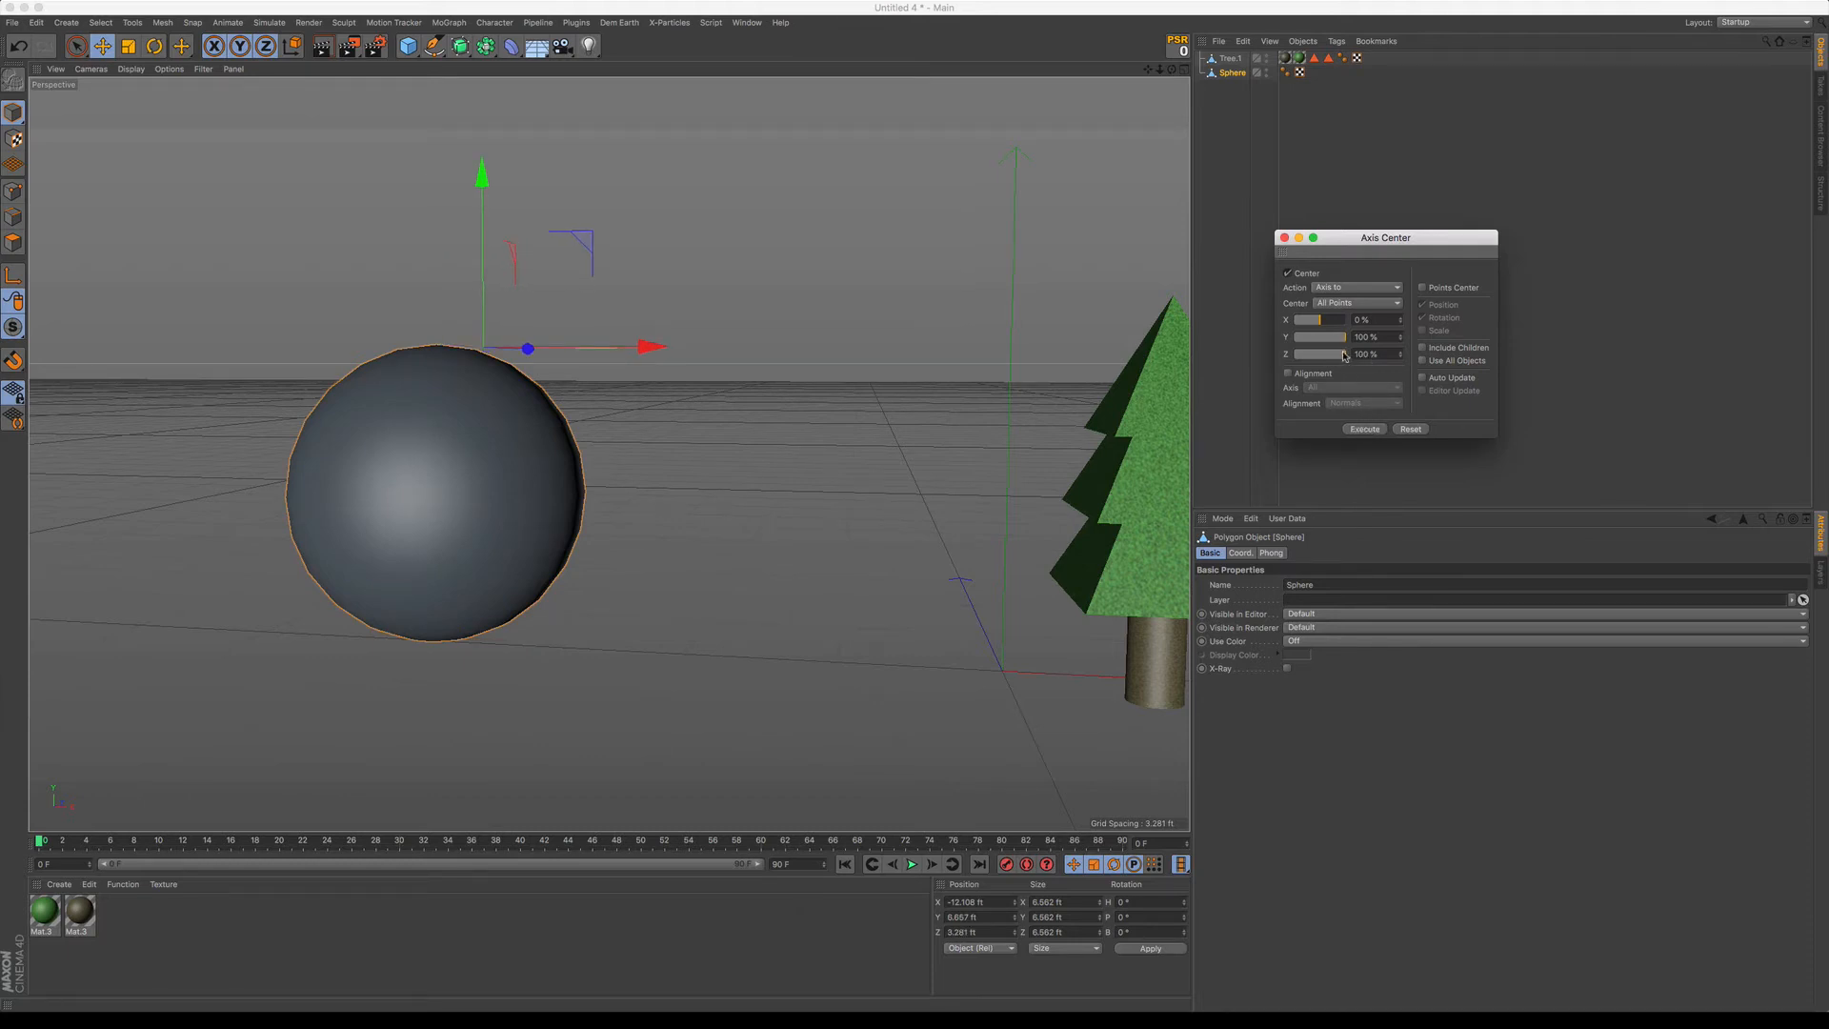
left_click(1359, 354)
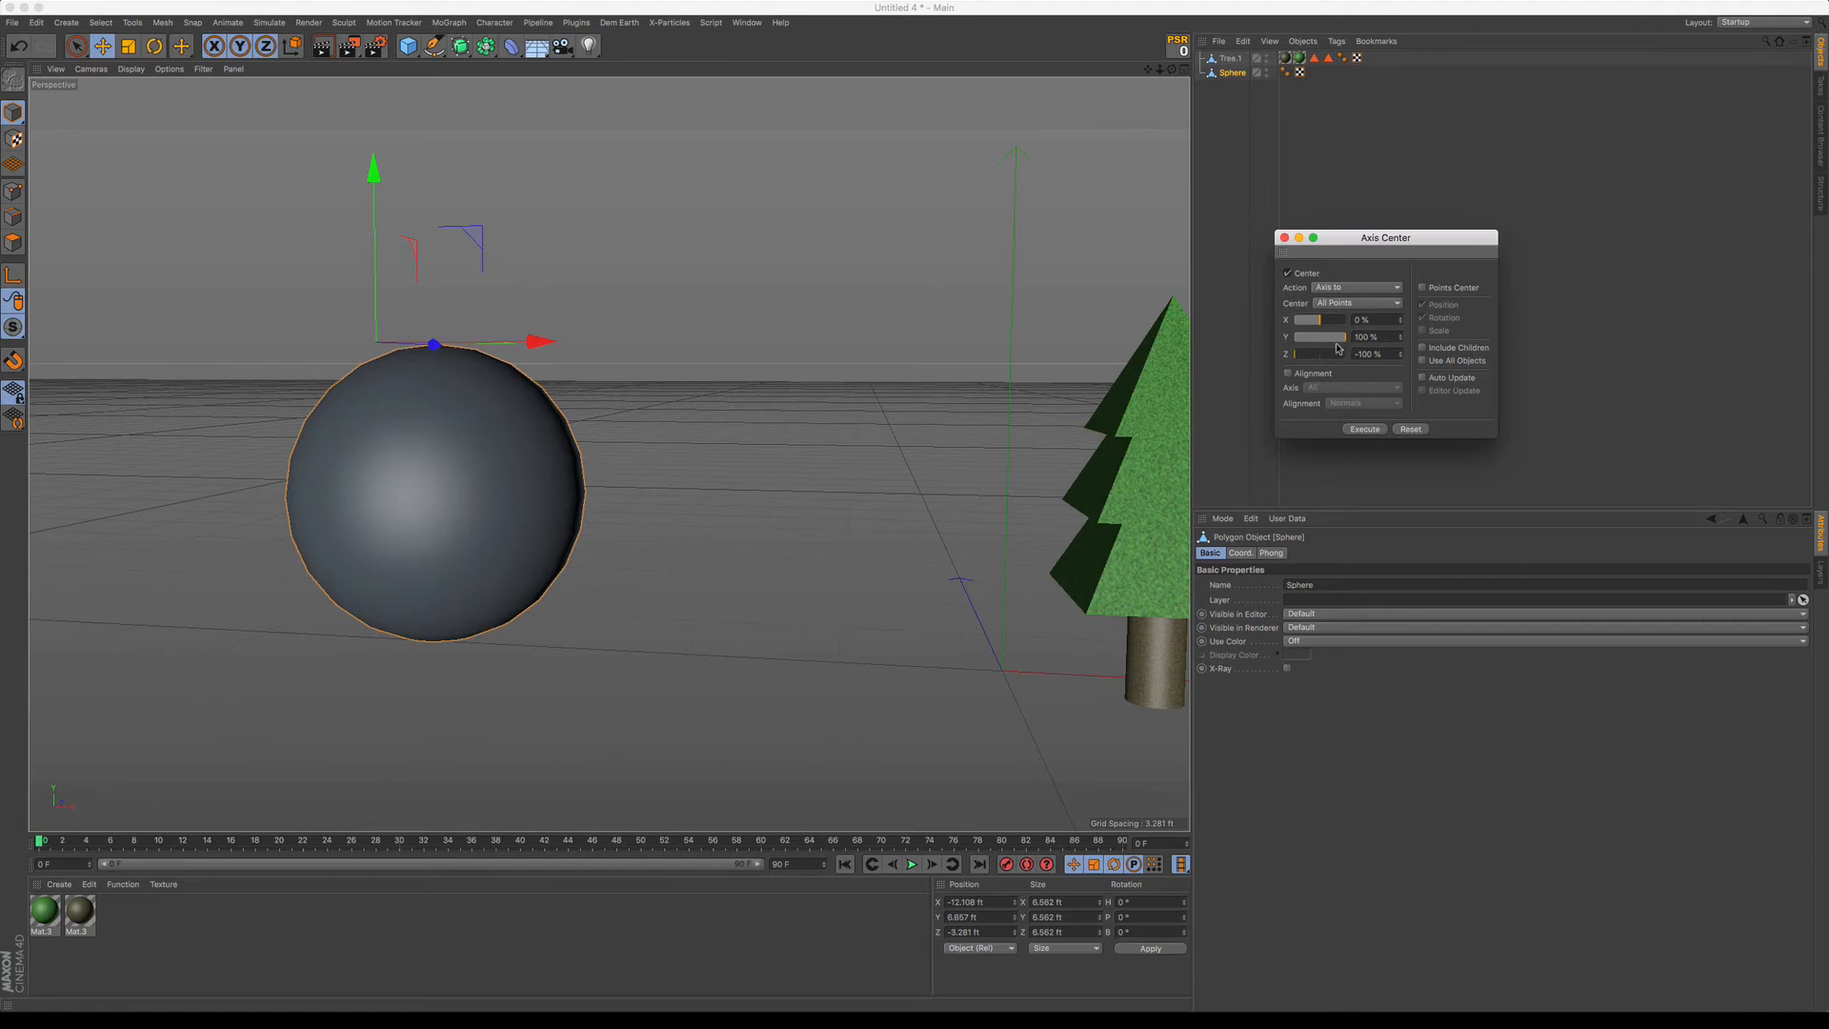
left_click(1363, 427)
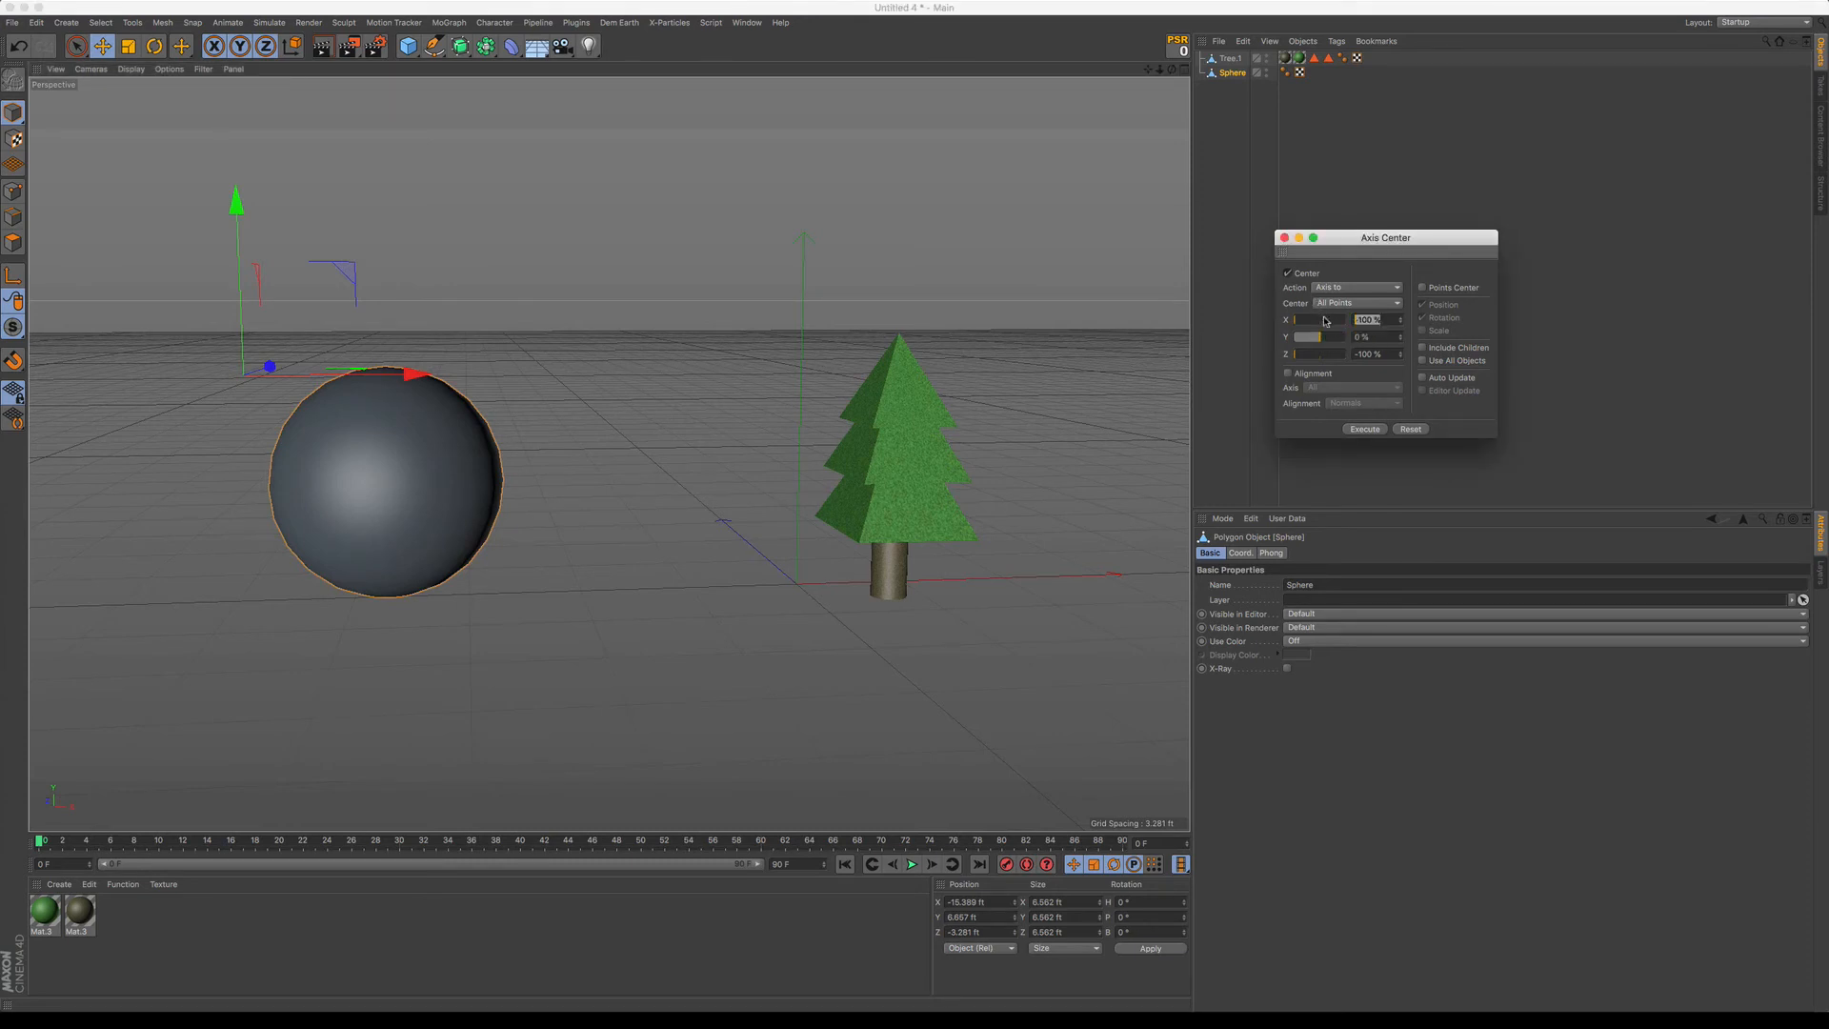
- Reset all offsets to 0% and centre the sphere's axis on its geometry
left_click(1363, 429)
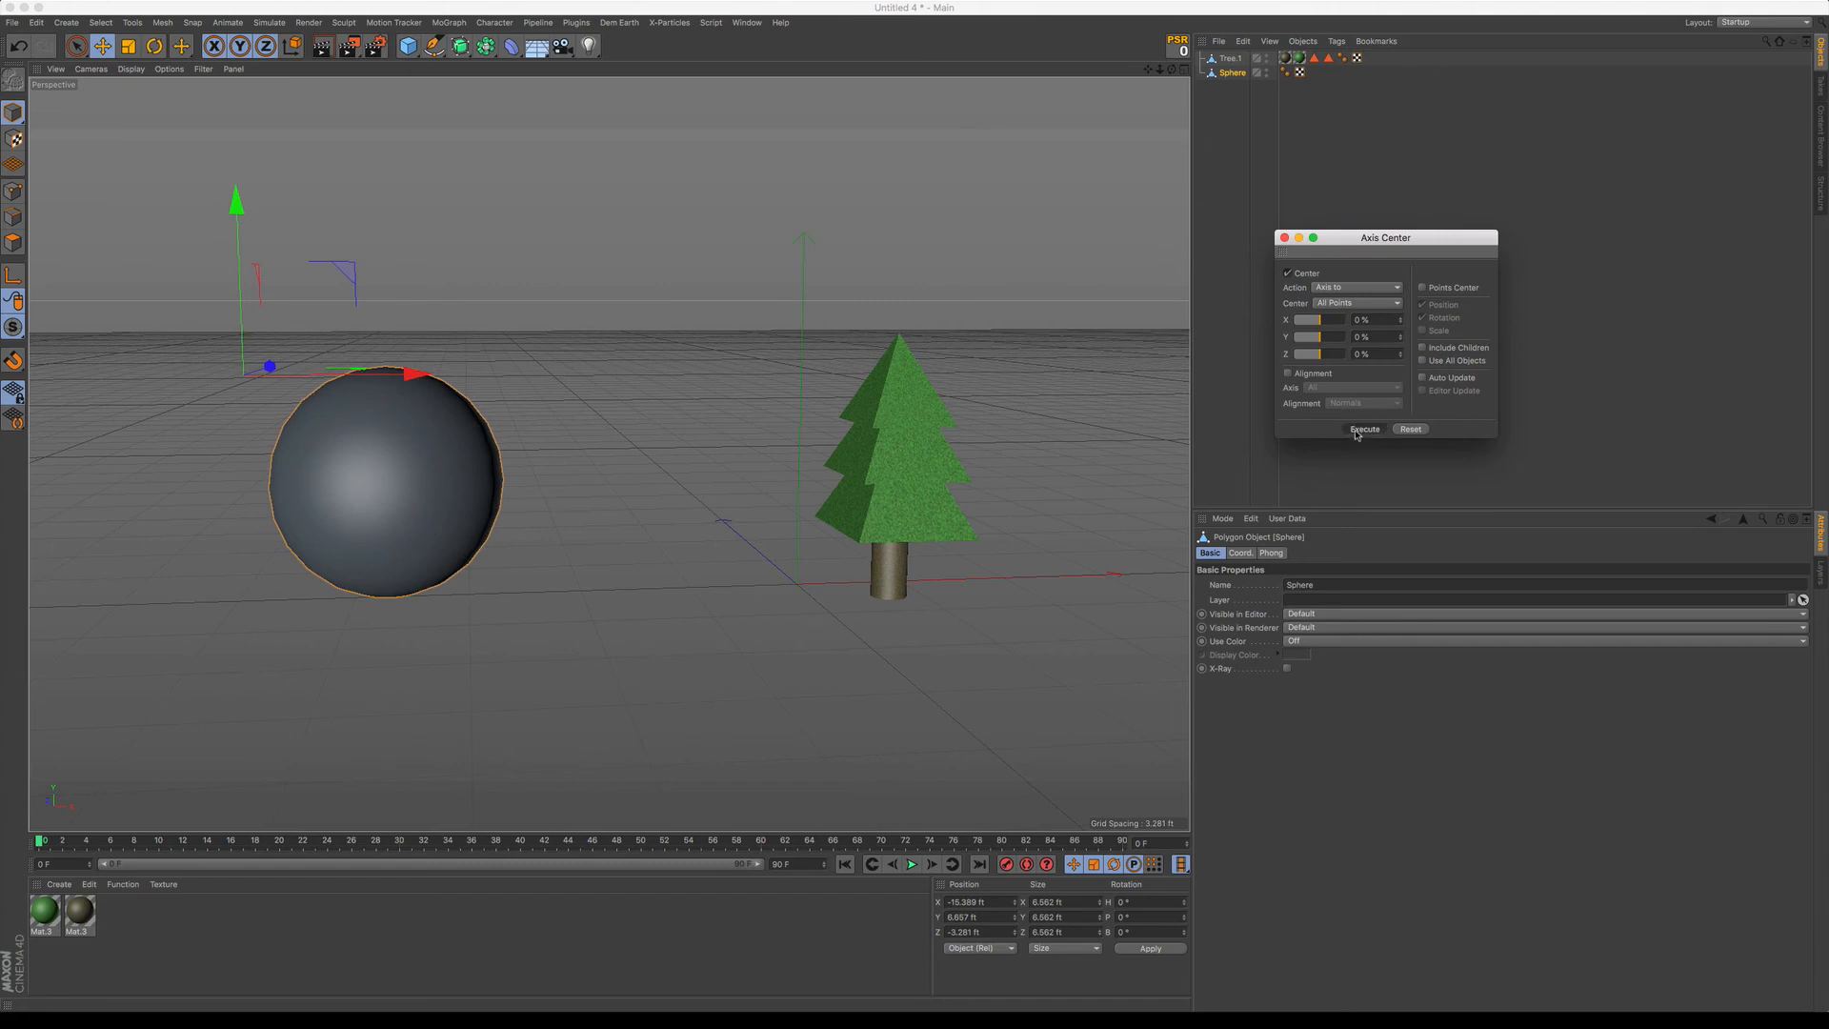
left_click(1363, 429)
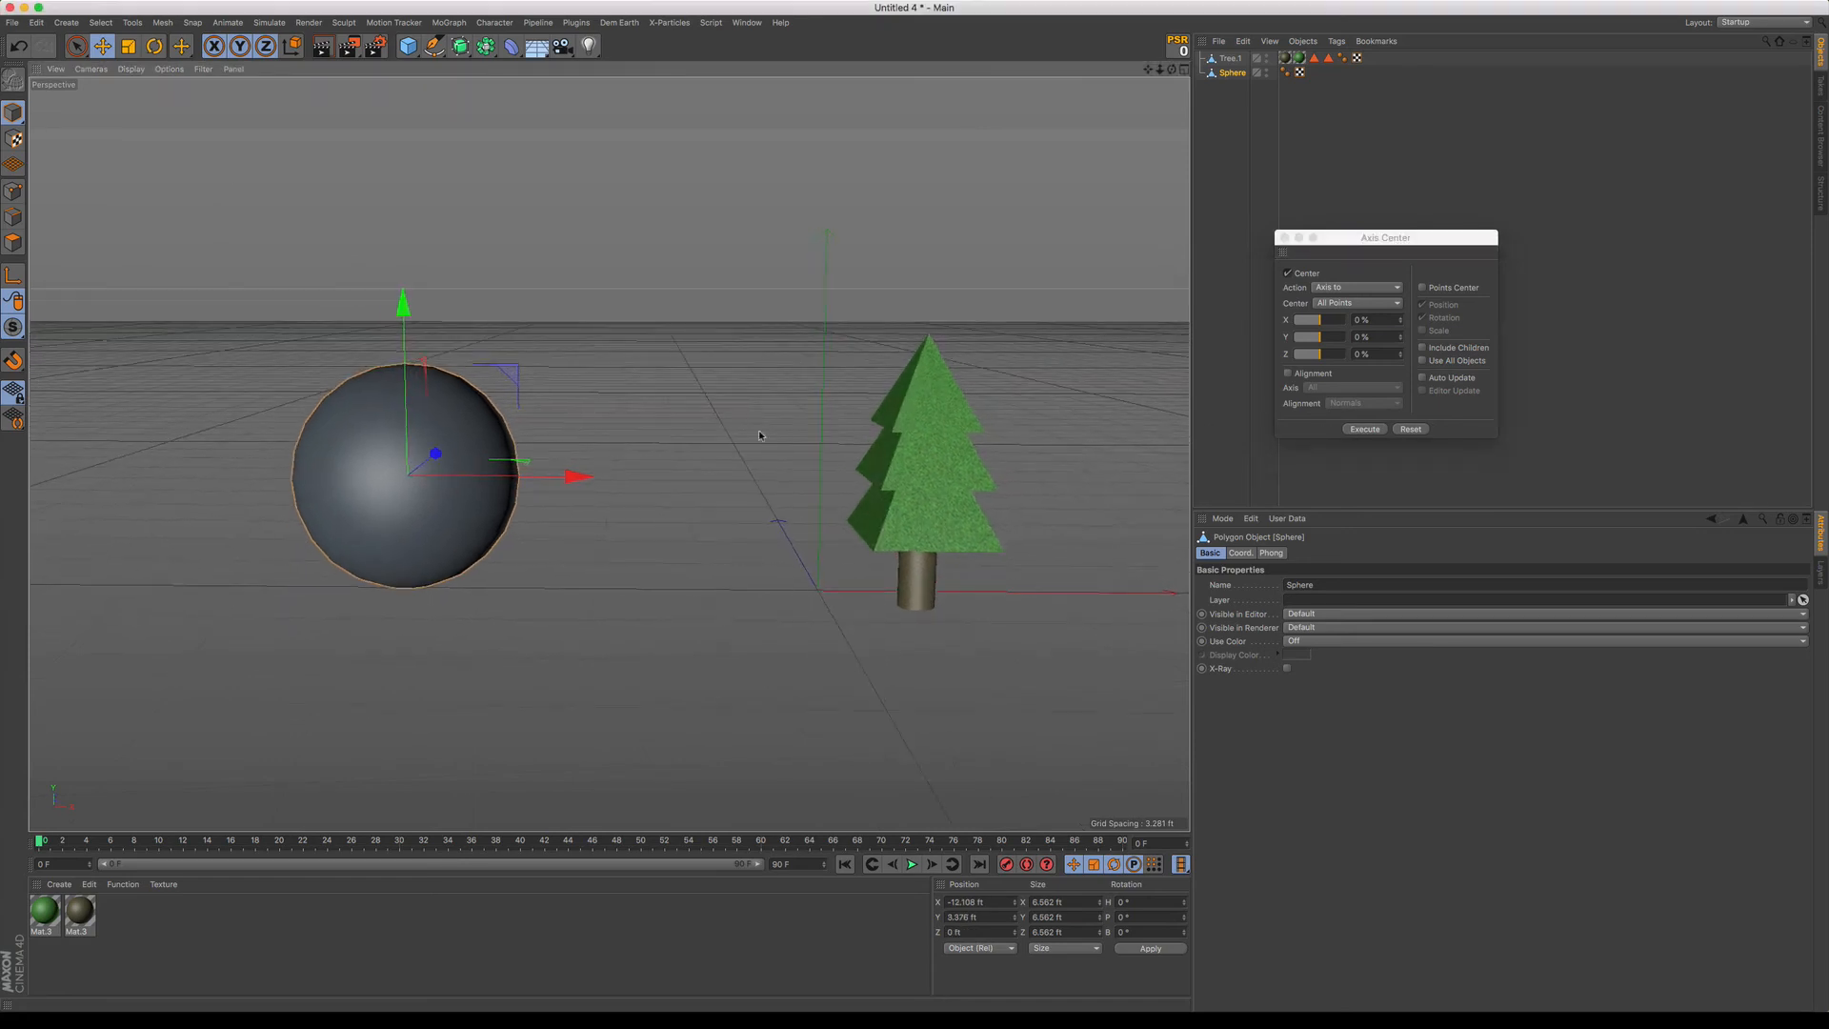
mouse_move(1247, 276)
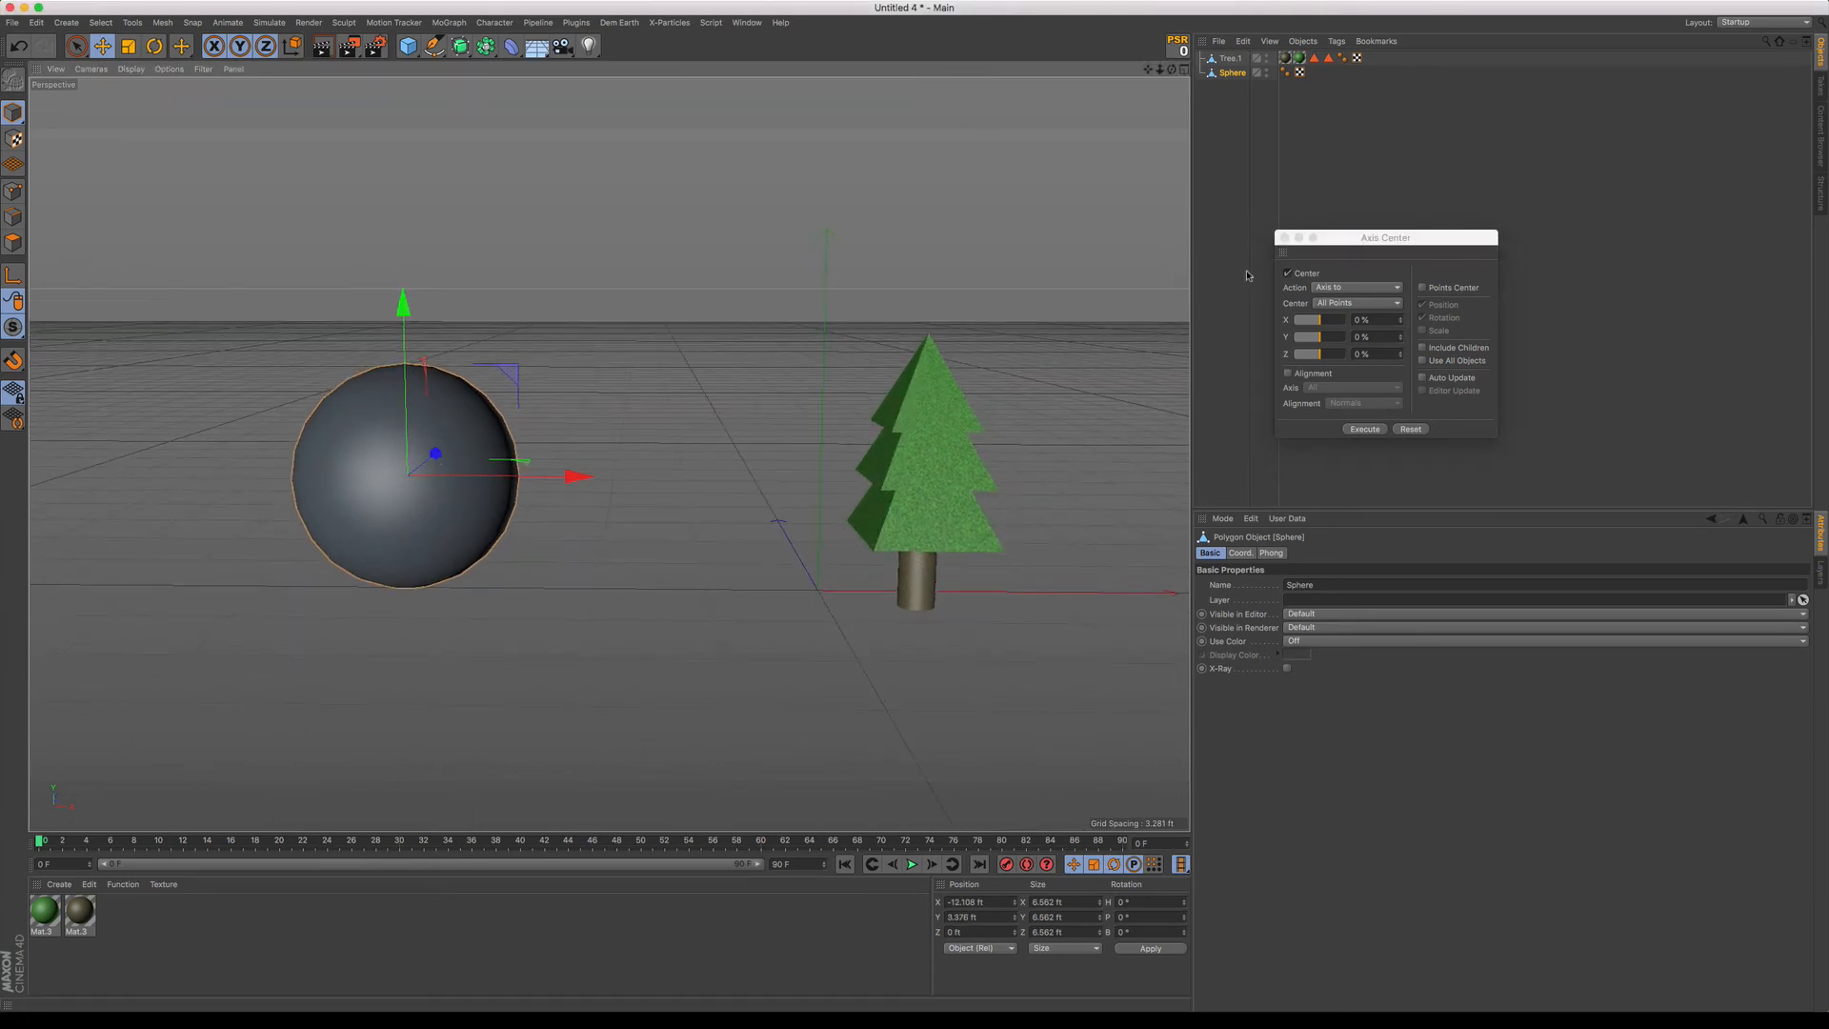